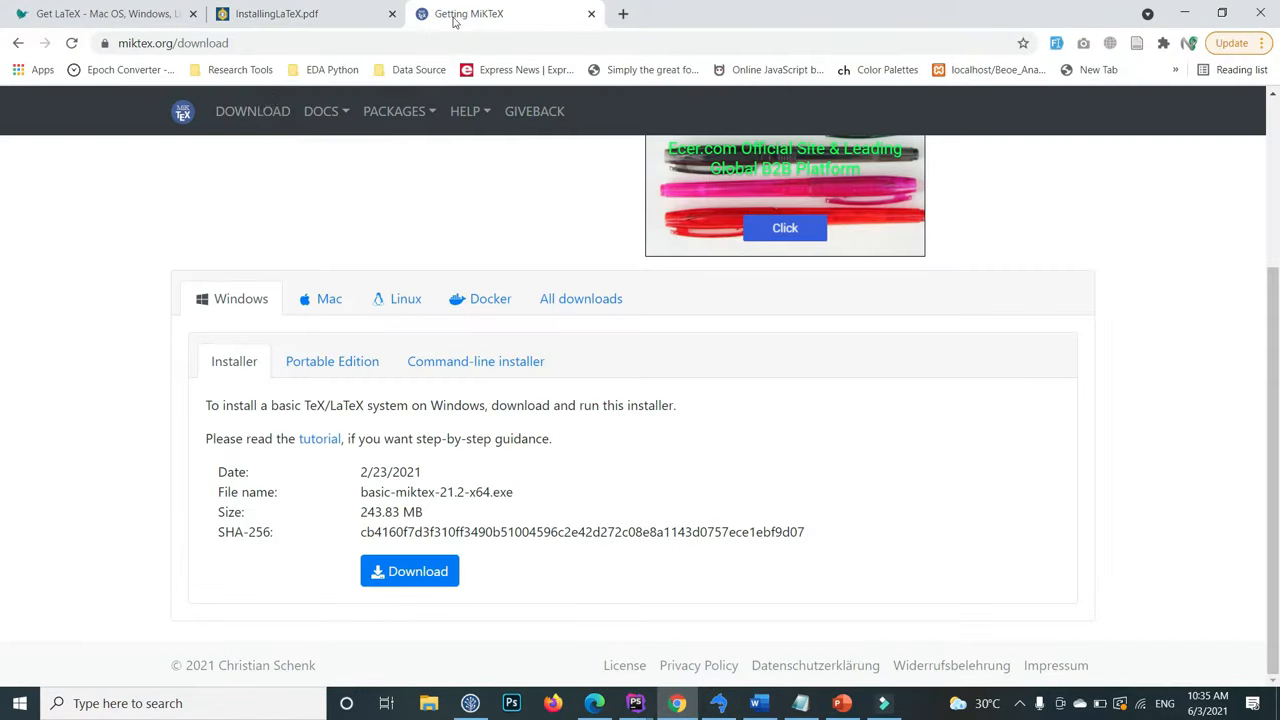
- Download the basic-miktex-21.2-x64.exe Windows installer and show it in Chrome's downloads list
click(172, 44)
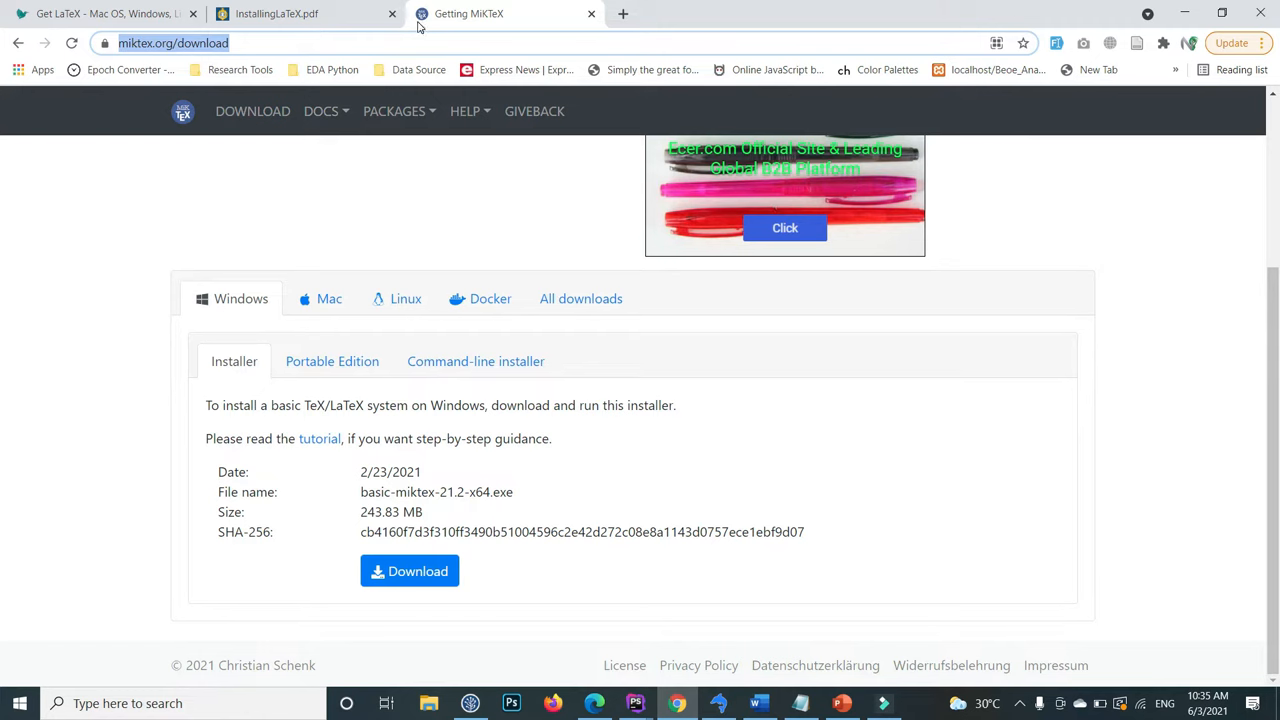
scroll(up, 3)
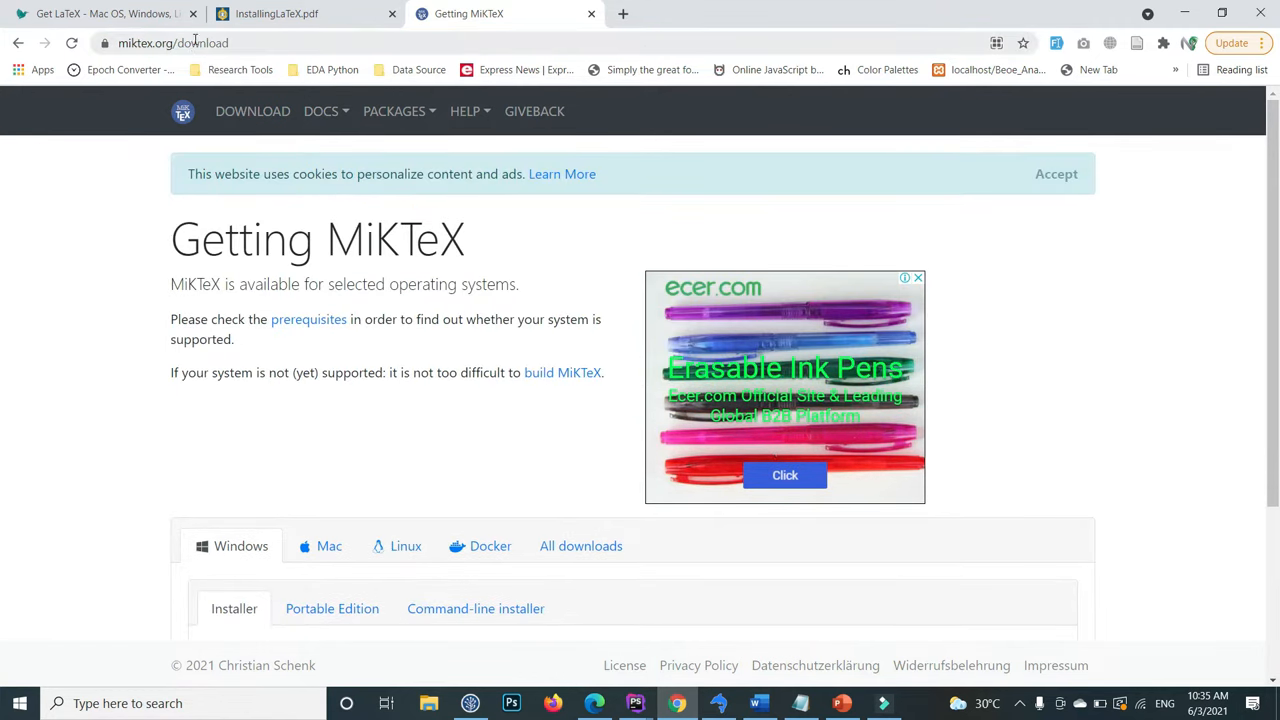
scroll(down, 3)
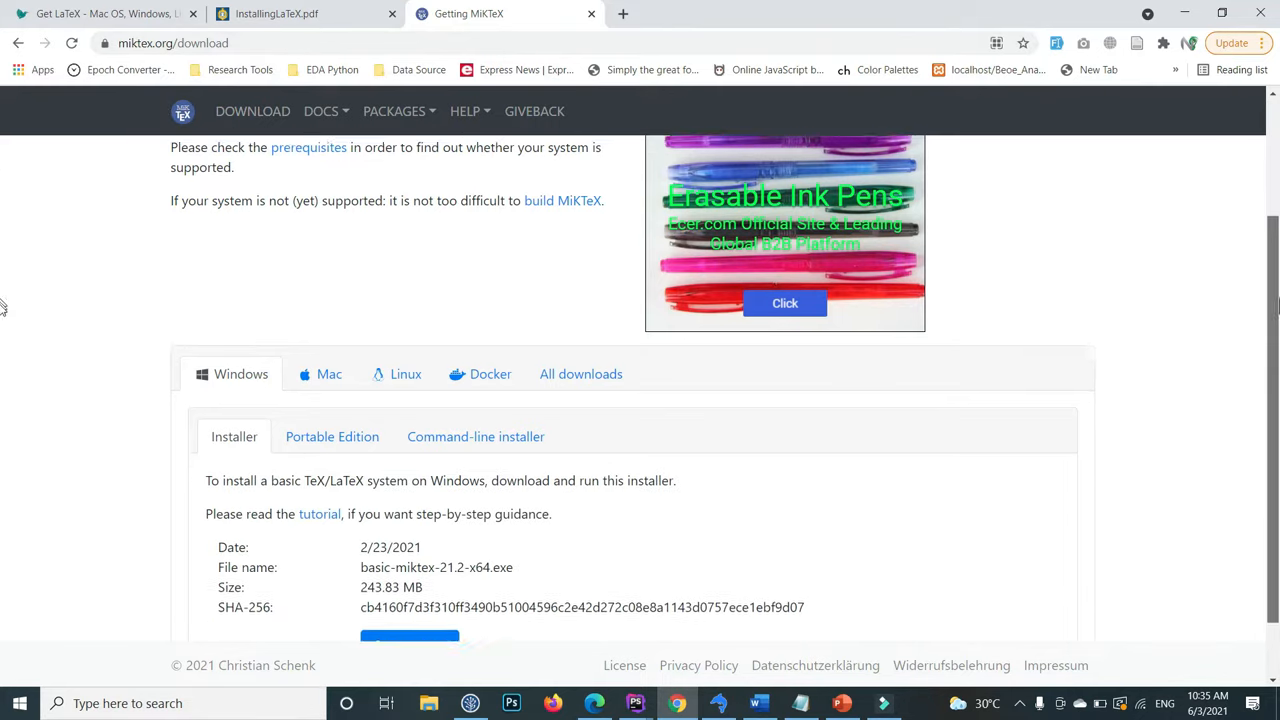
scroll(down, 3)
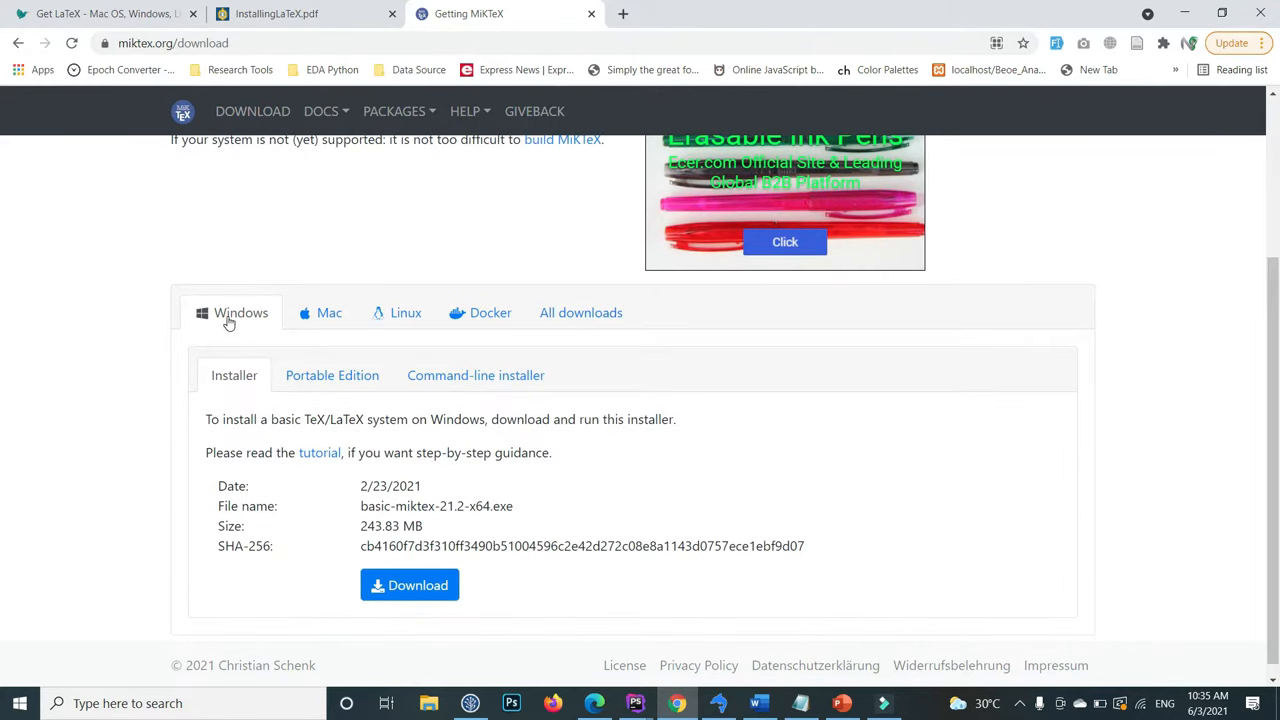
mouse_move(332, 376)
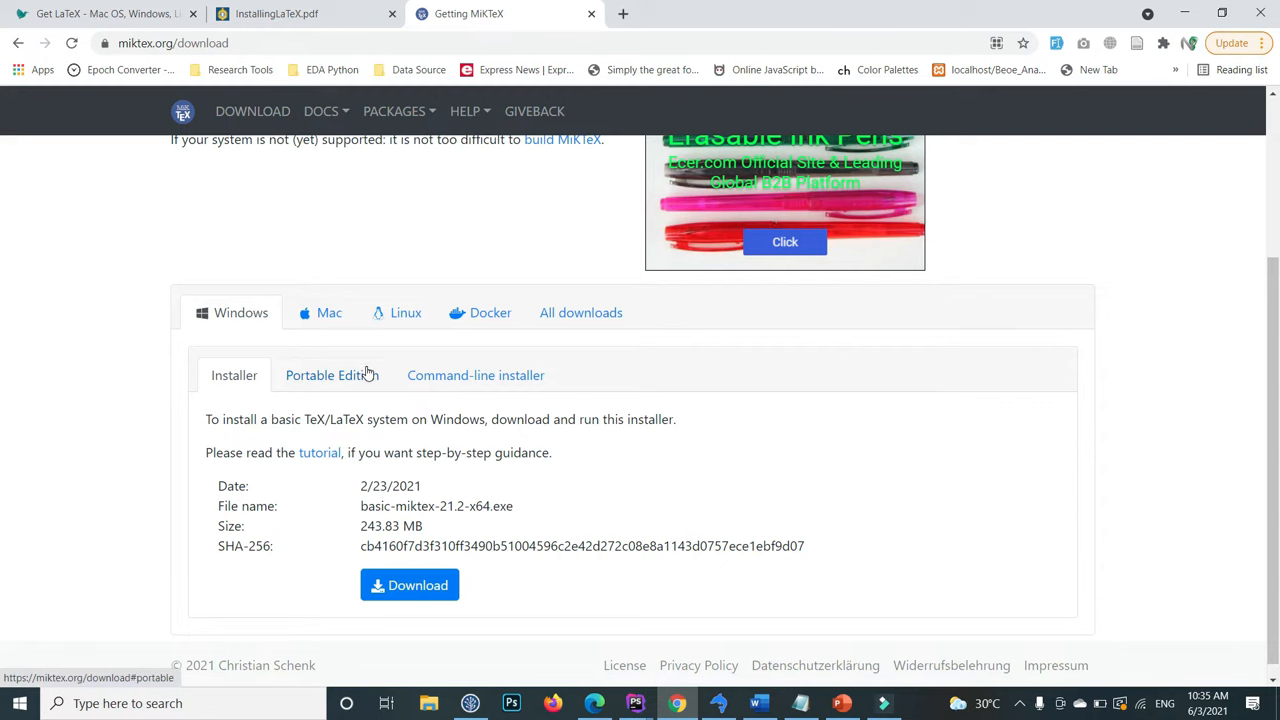
mouse_move(230, 328)
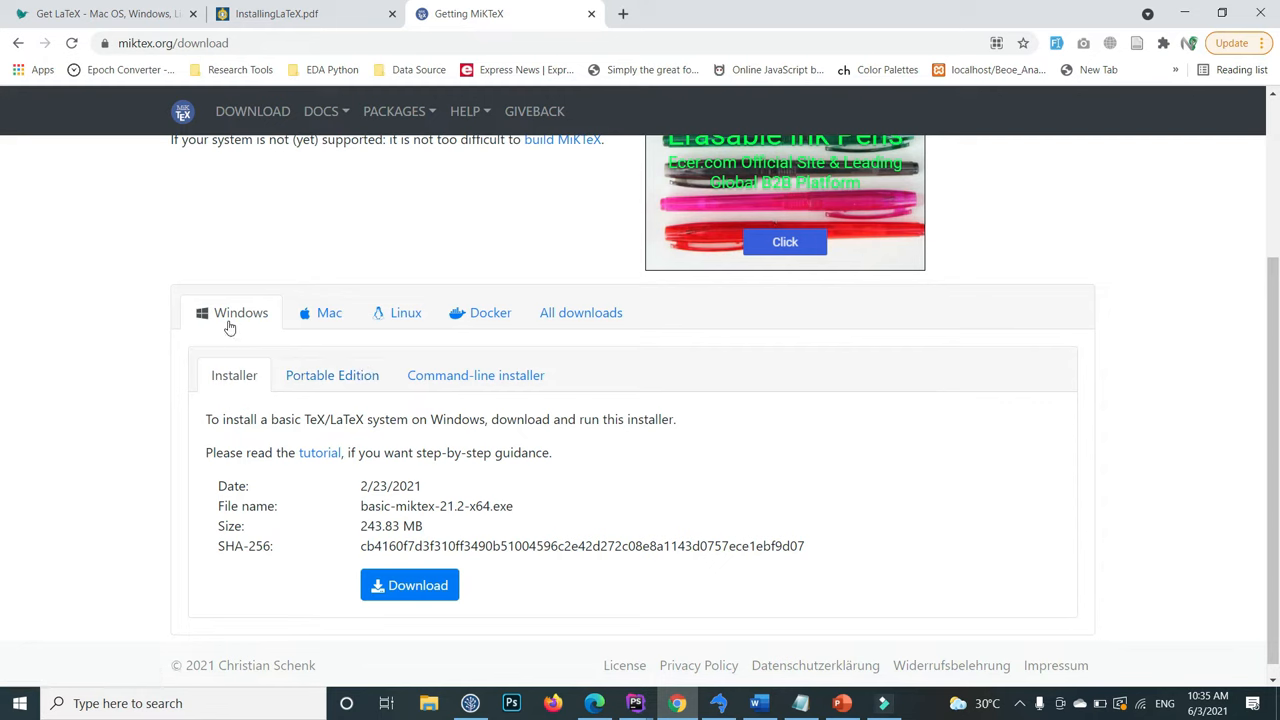
mouse_move(252, 356)
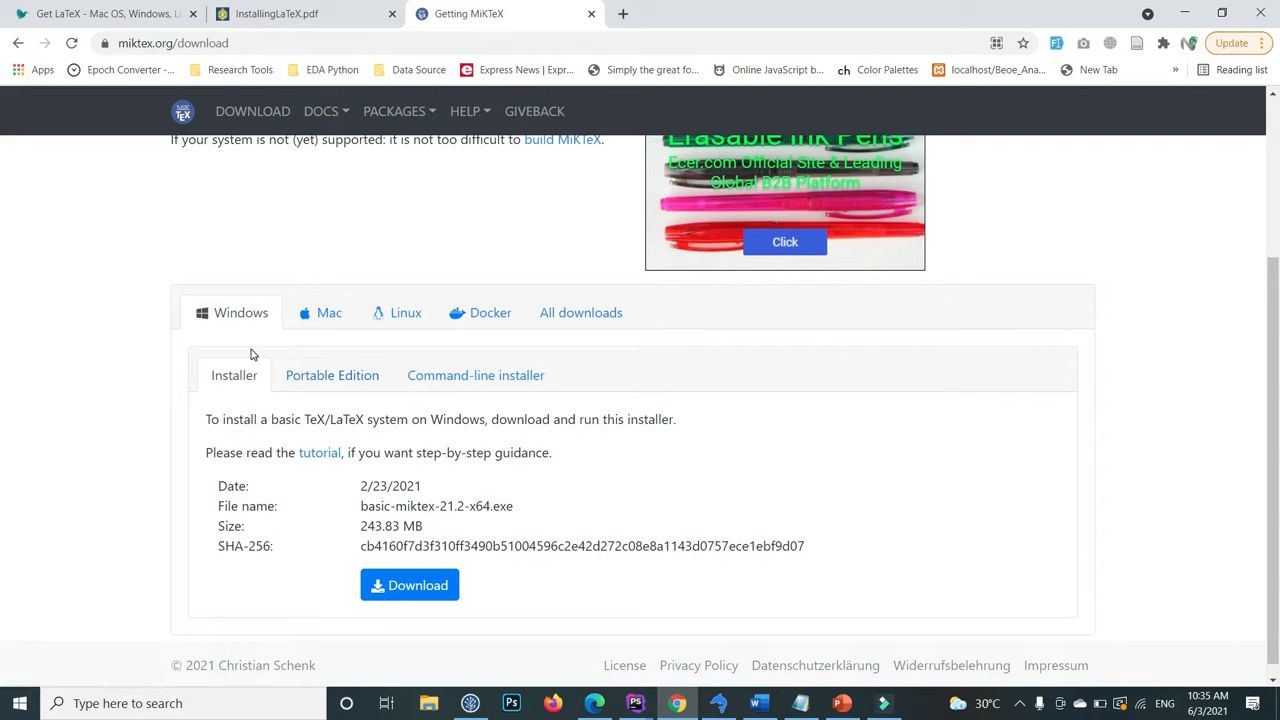
mouse_move(408, 584)
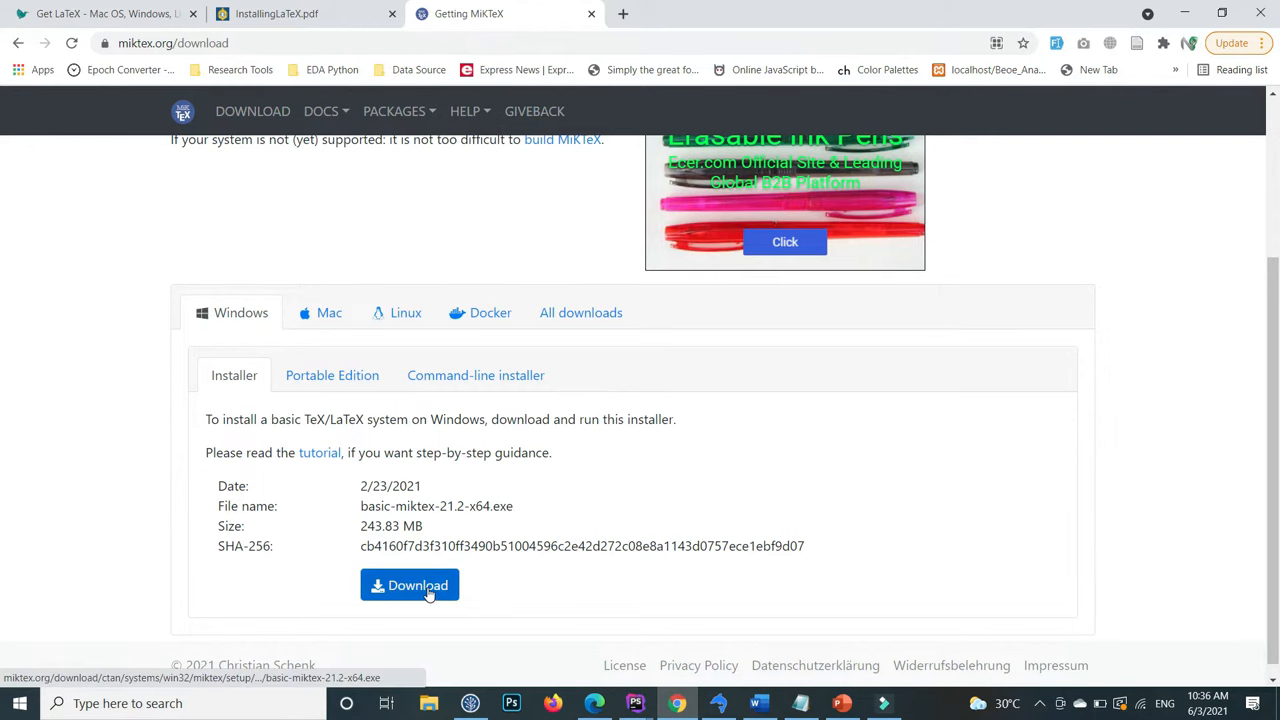
click(408, 584)
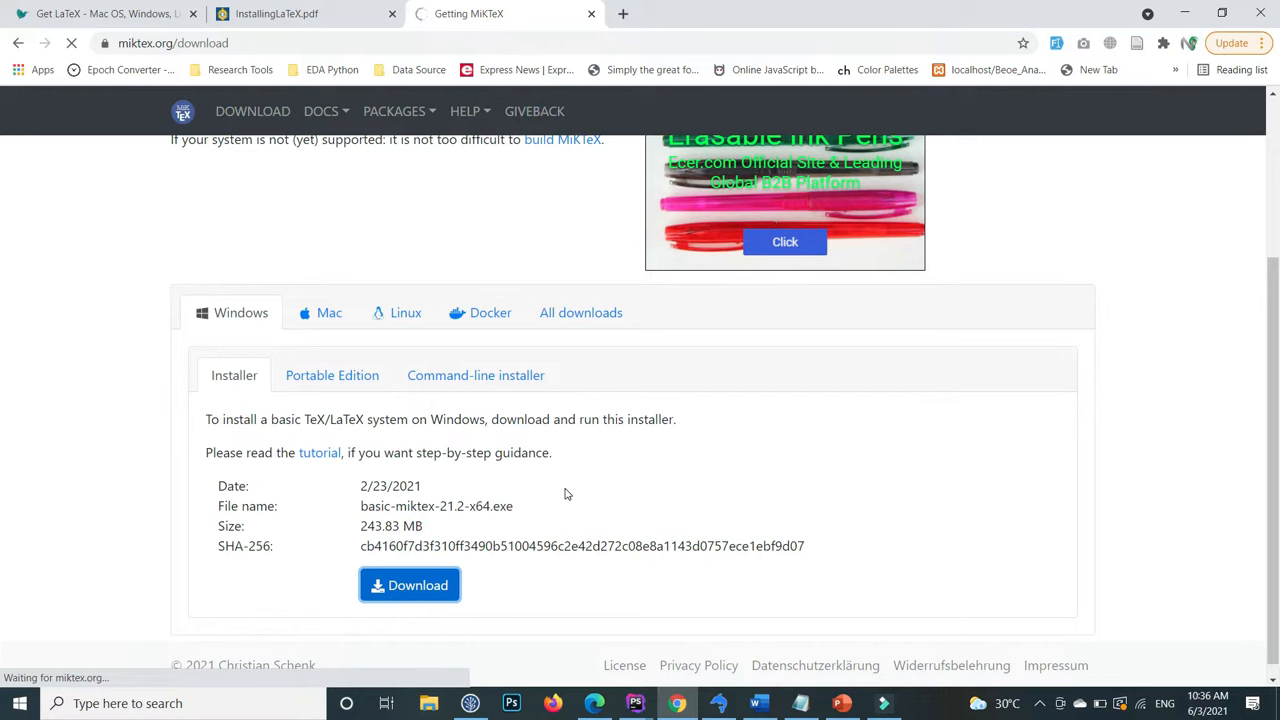
click(408, 584)
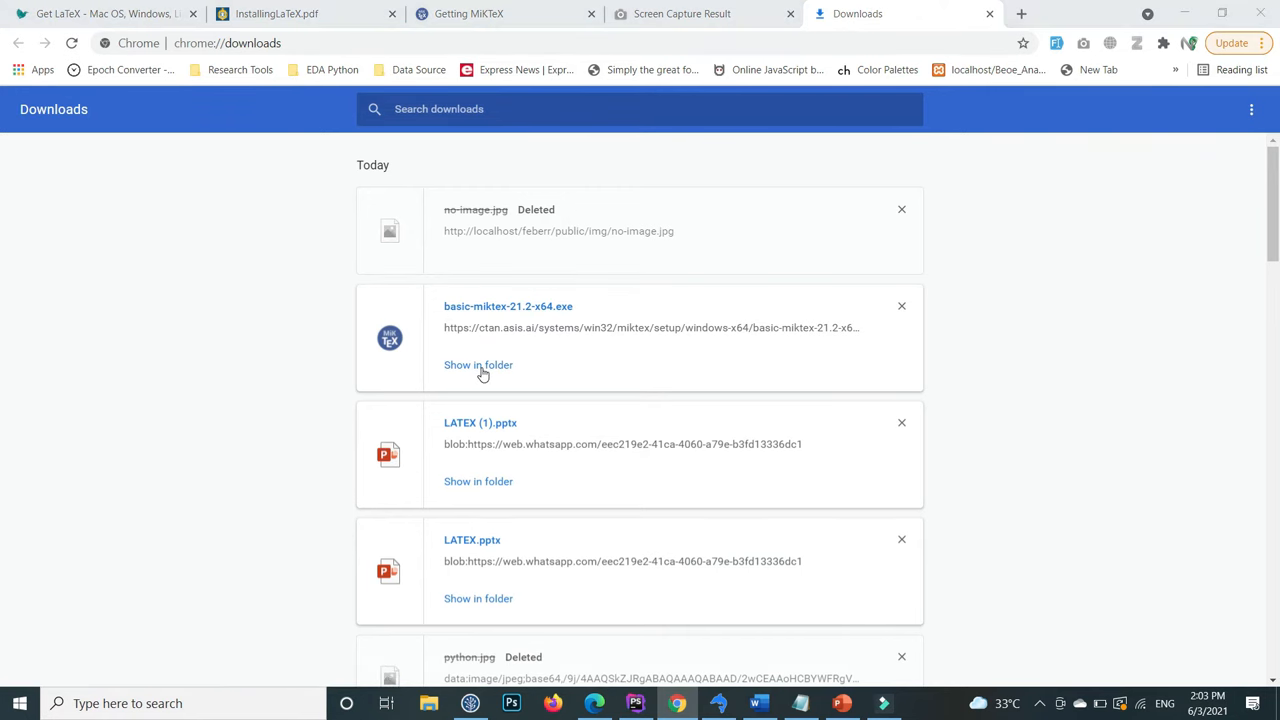
- Reveal basic-miktex-21.2-x64 in the Downloads folder and bring up its run options
click(478, 364)
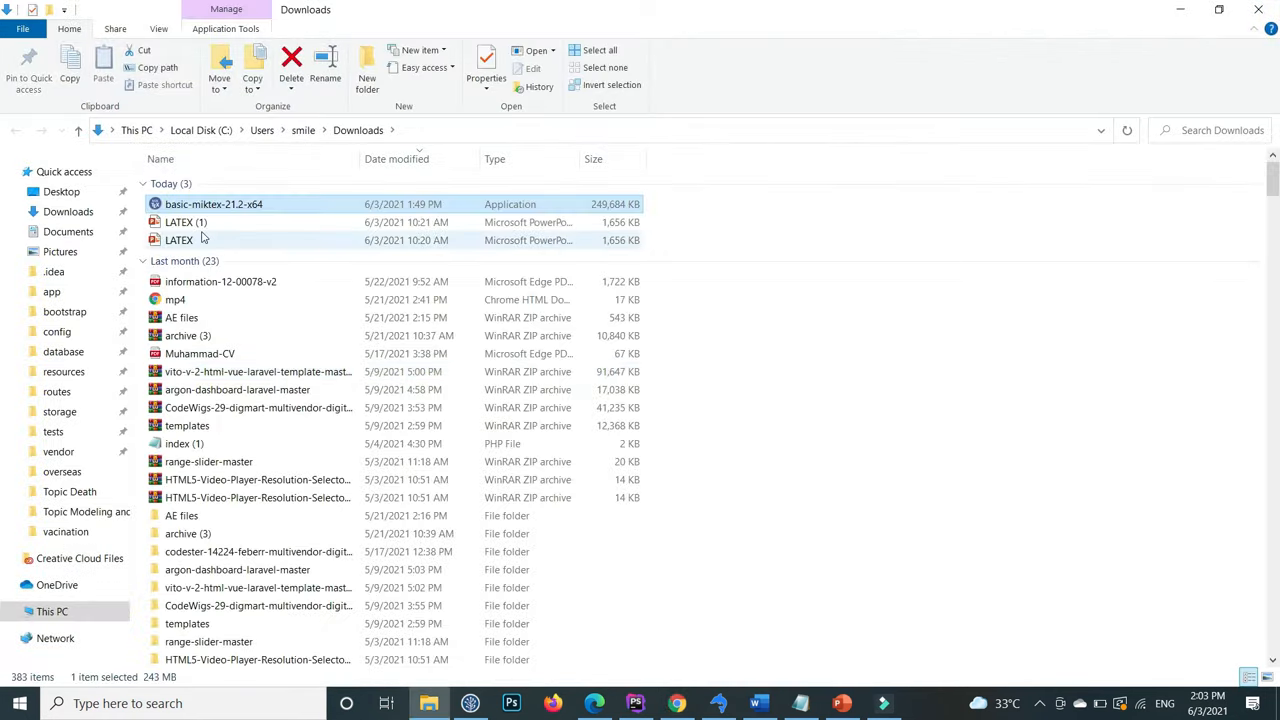
right_click(212, 204)
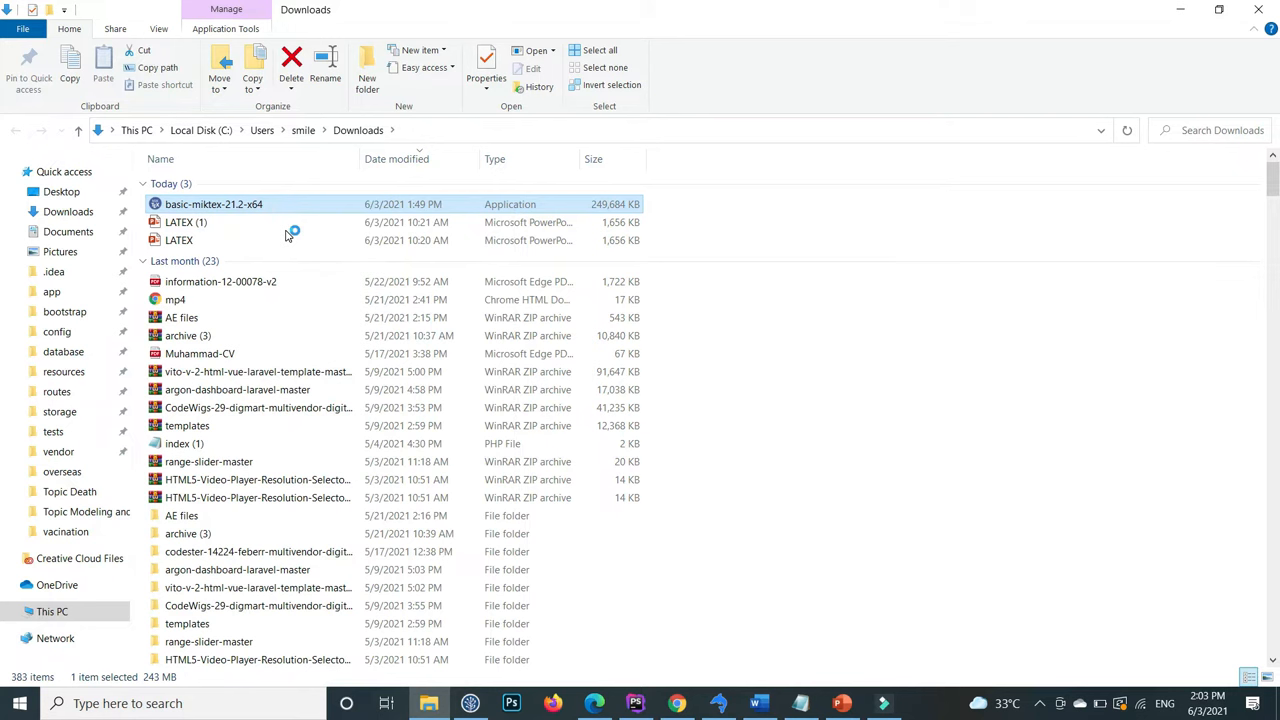
mouse_move(296, 252)
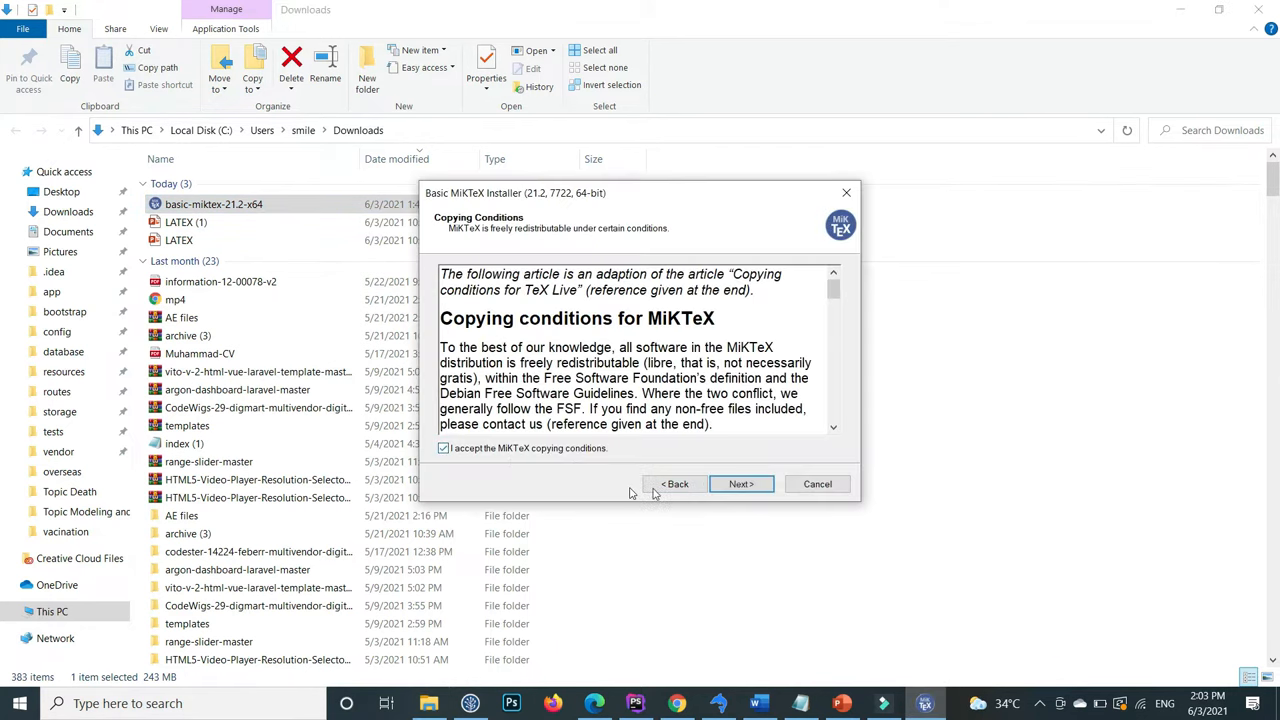
- Advance the installer through conditions, all-users scope, default C:\Program Files\MiKTeX directory and A4 settings
click(740, 484)
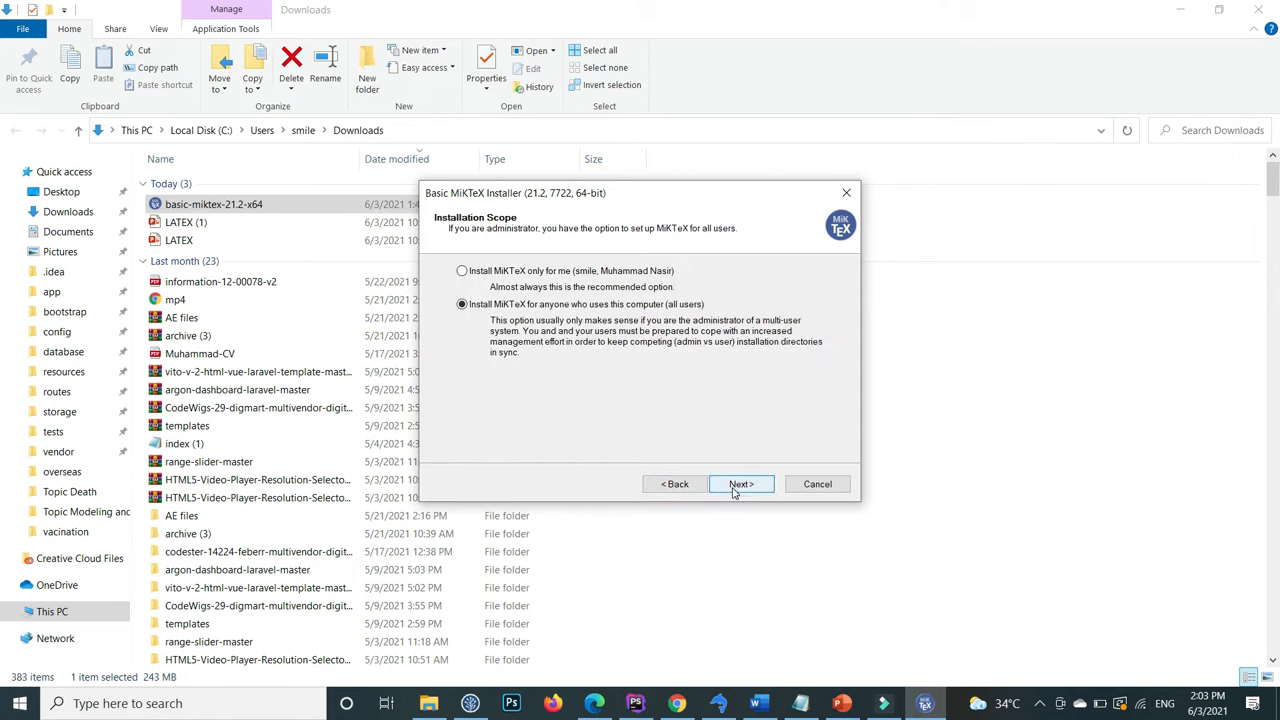
click(740, 484)
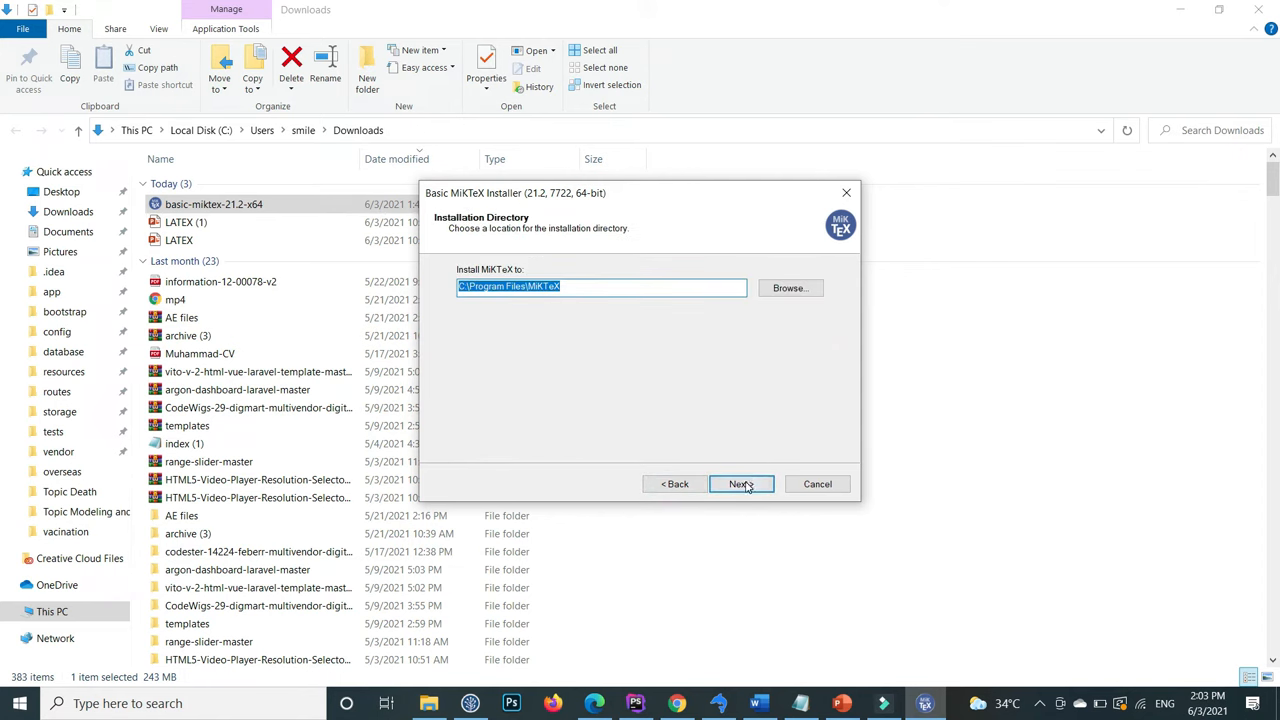
mouse_move(688, 464)
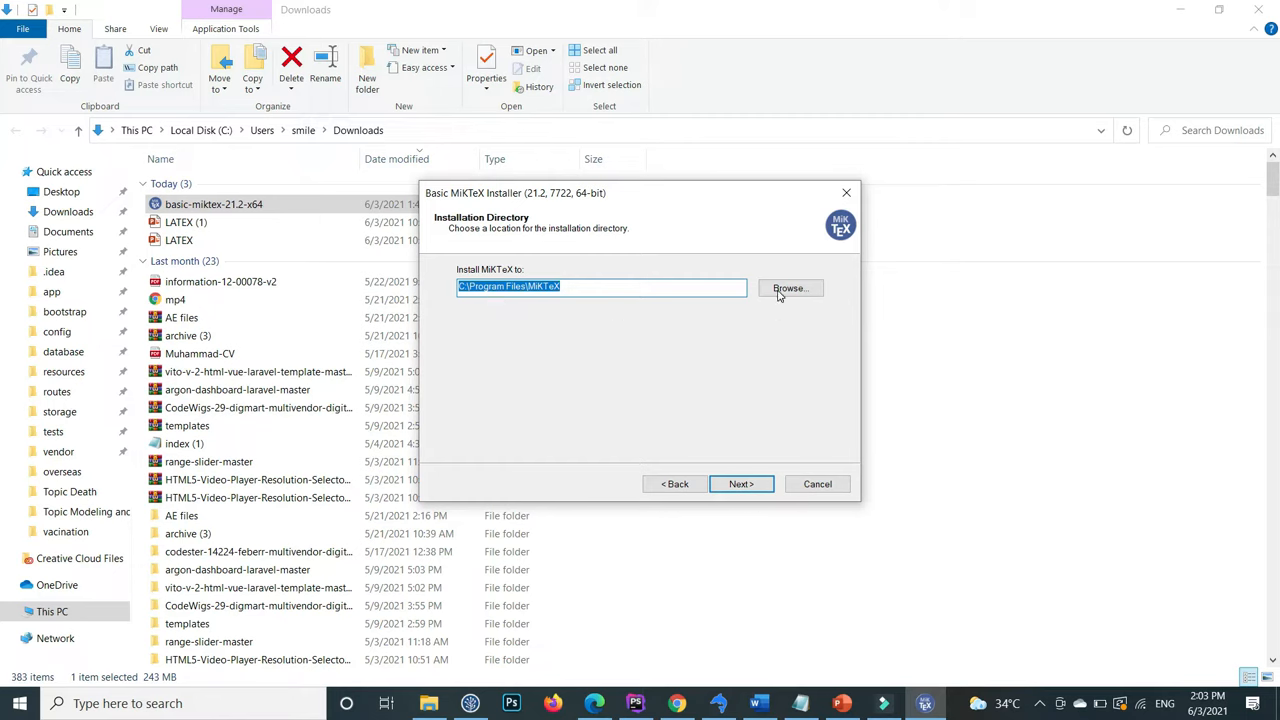
click(740, 484)
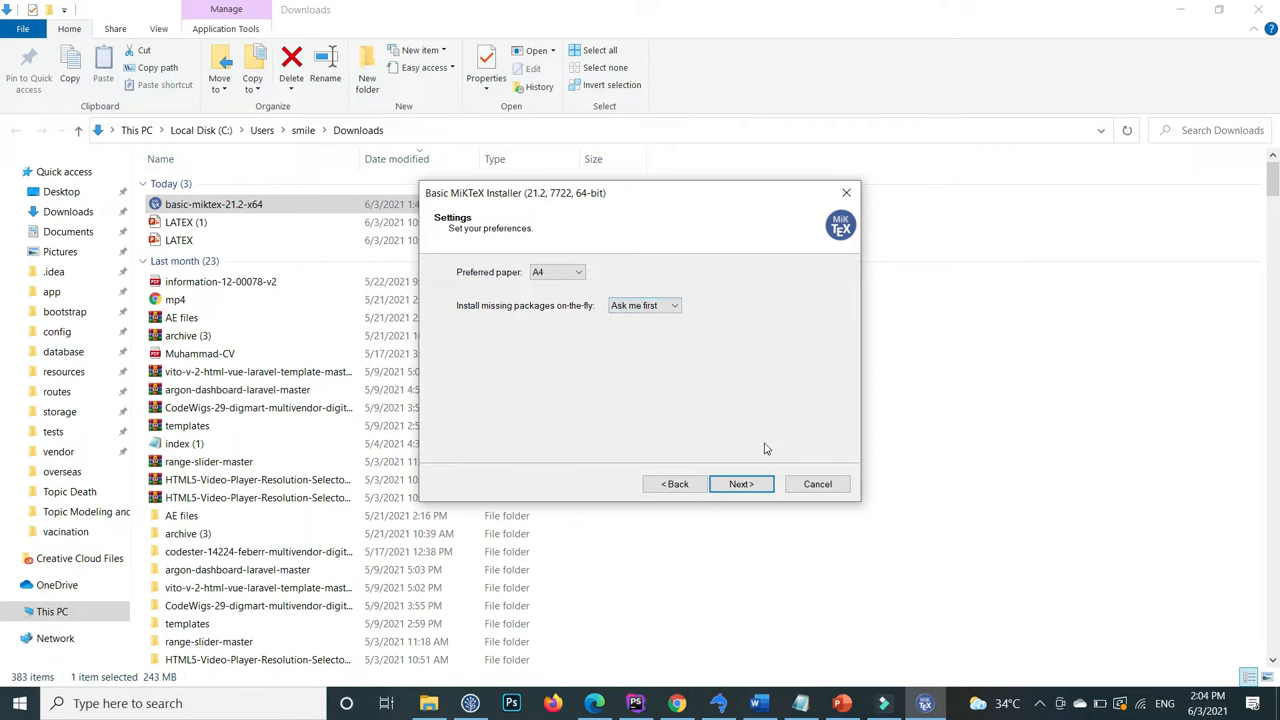
mouse_move(900, 630)
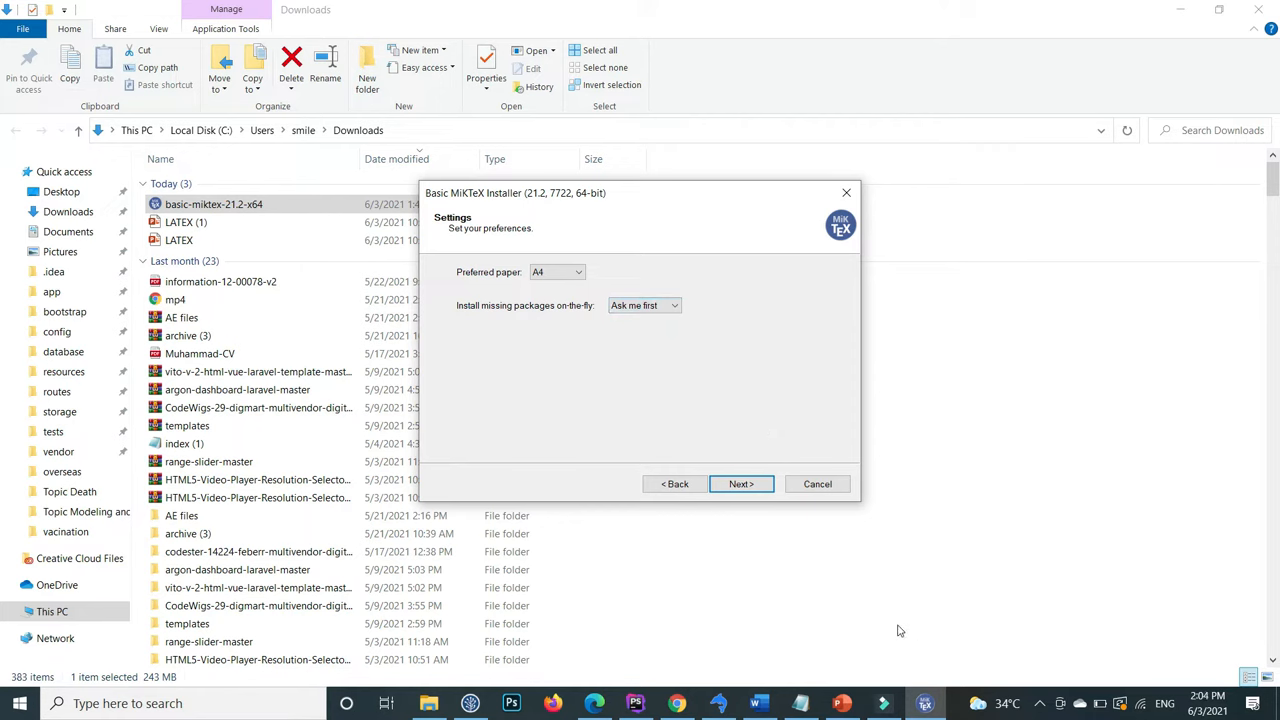
mouse_move(528, 312)
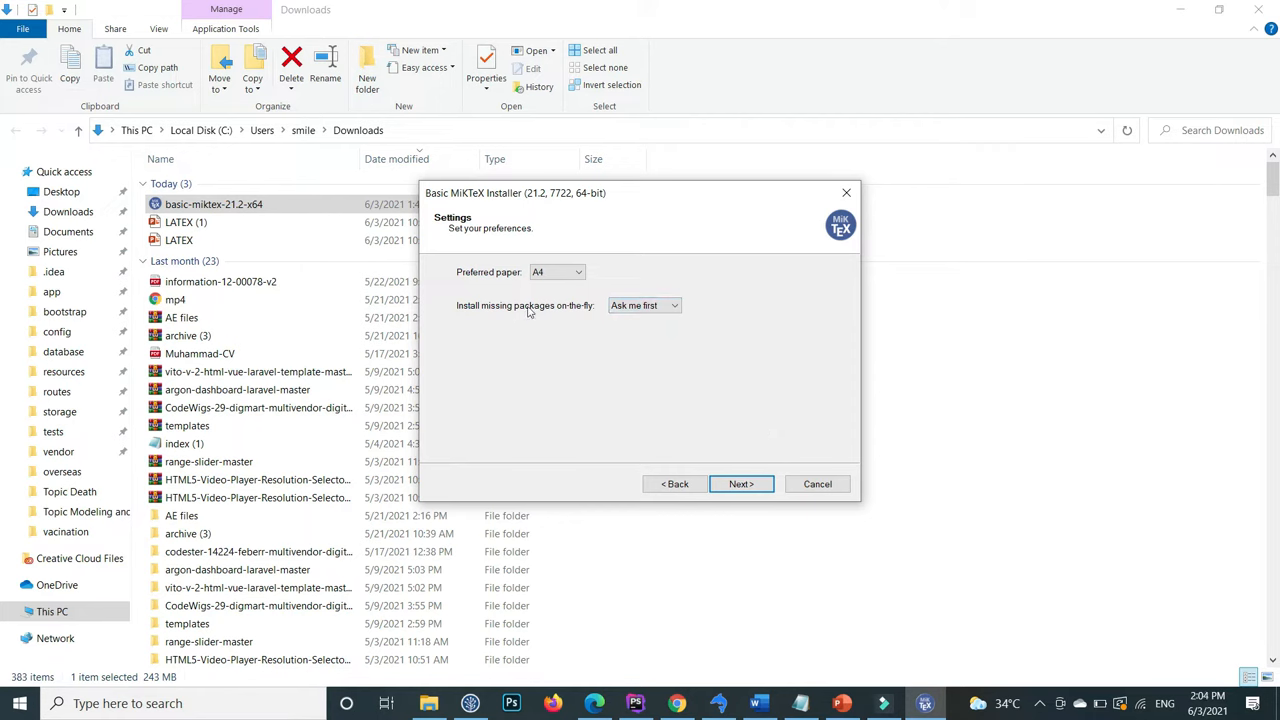
click(740, 482)
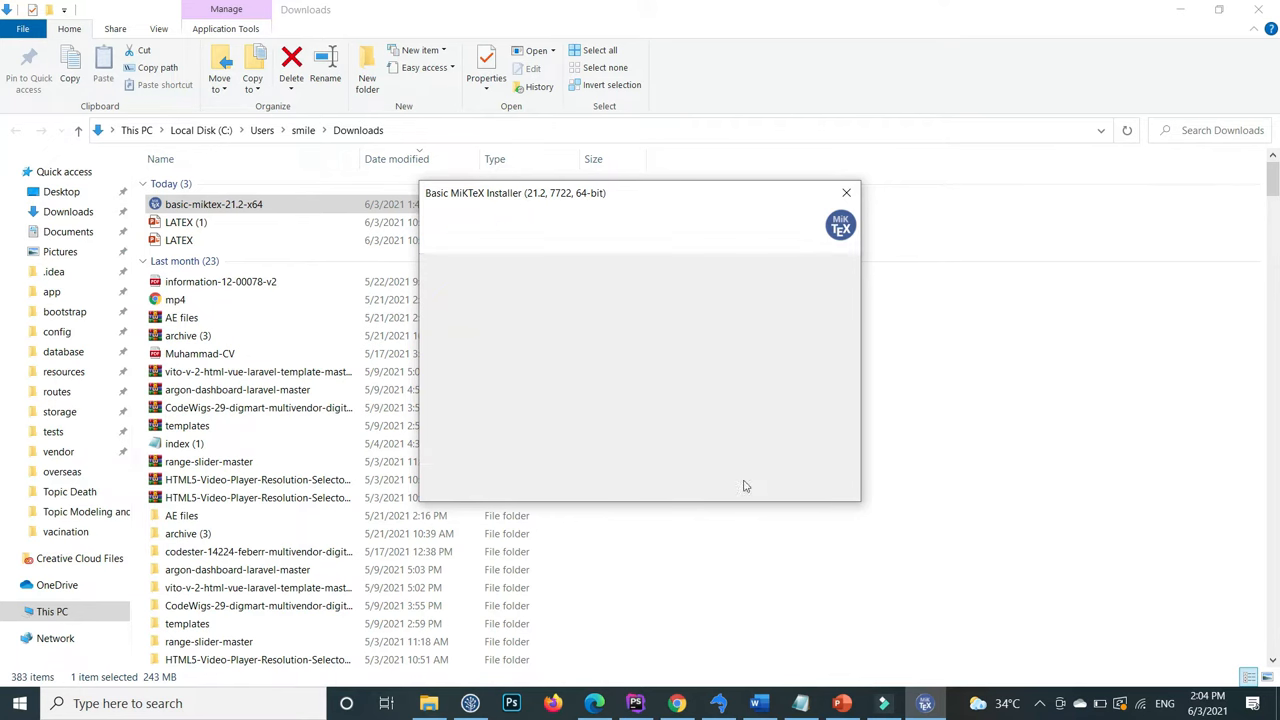
- Start the MiKTeX installation and let it run
click(740, 484)
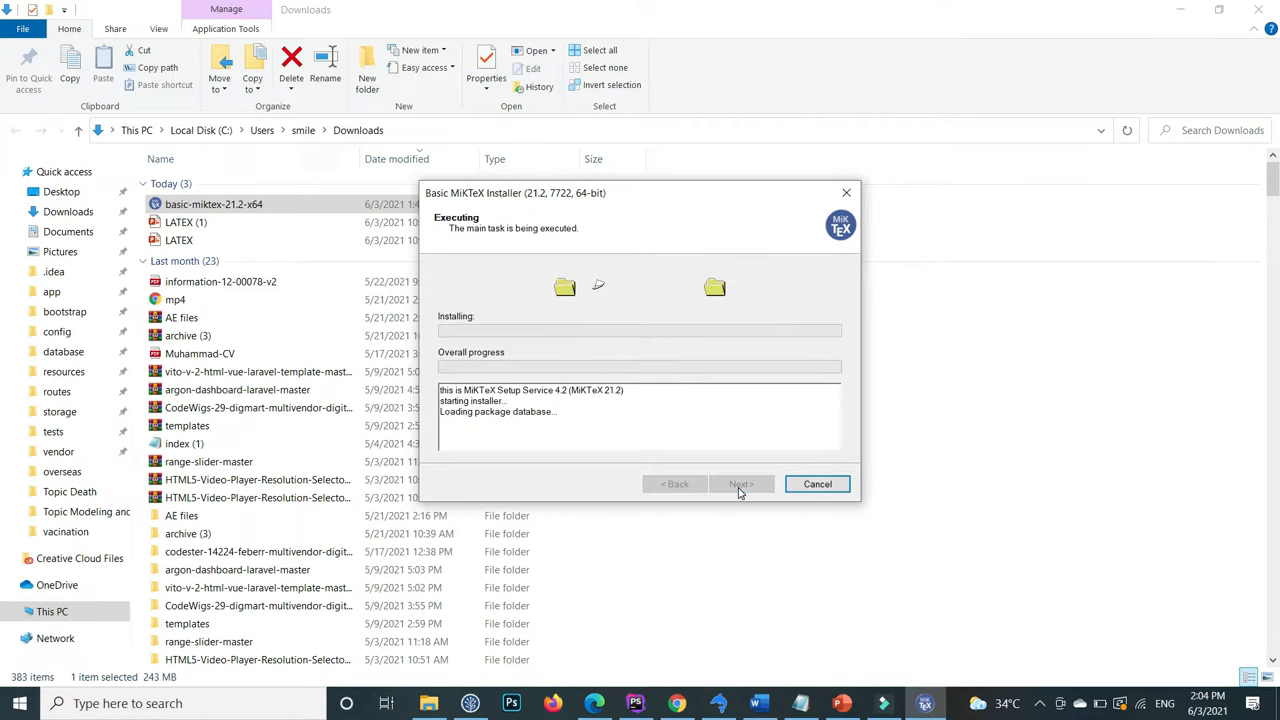
mouse_move(832, 616)
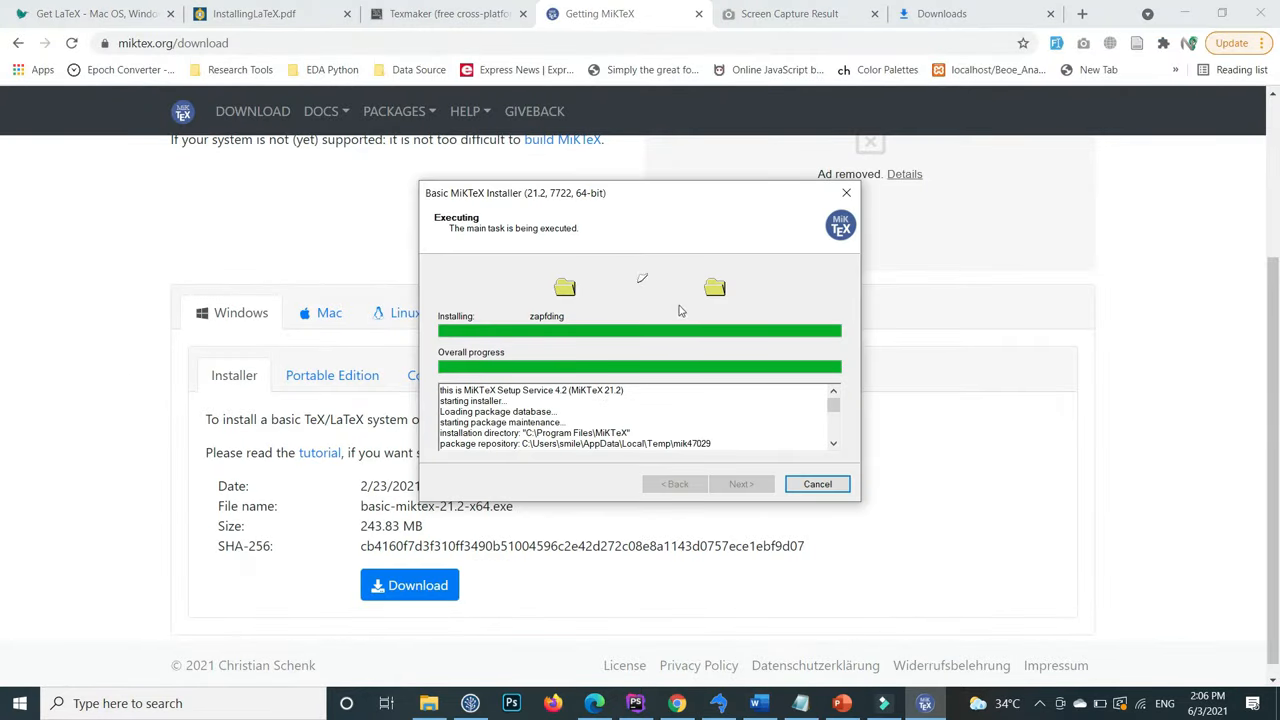
mouse_move(832, 418)
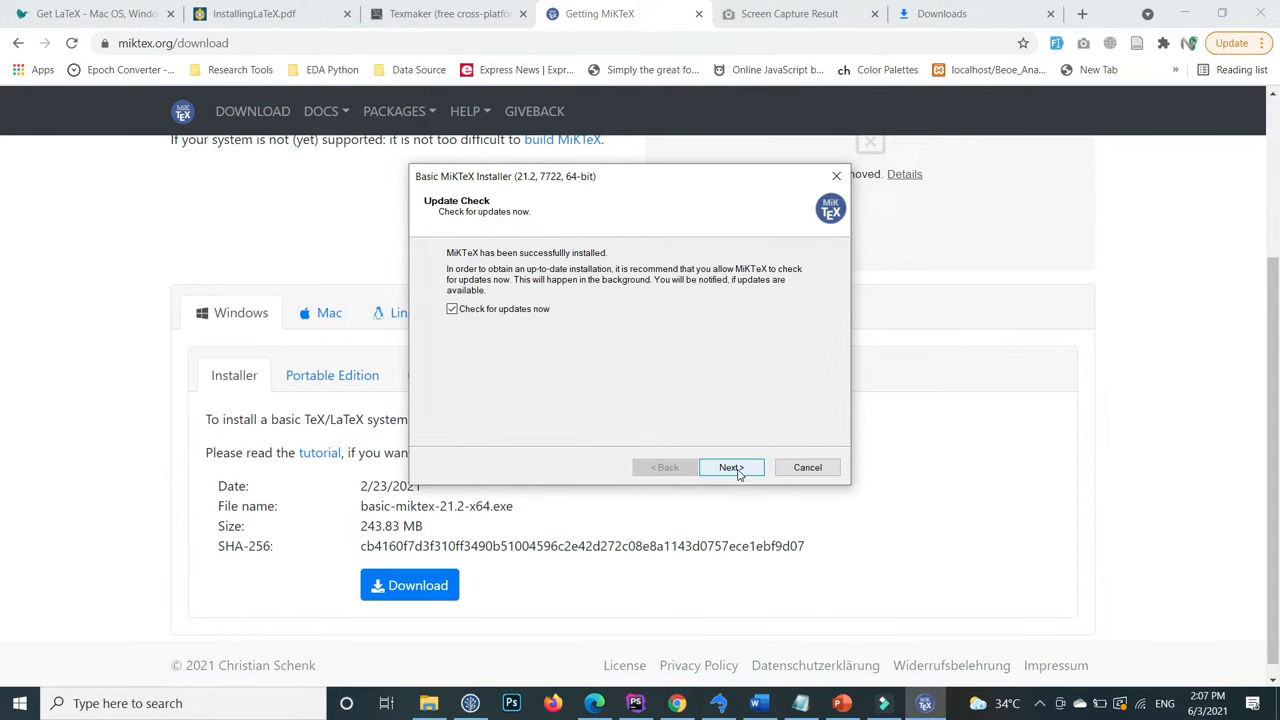
- Continue past the update check and close the completed MiKTeX setup wizard
click(730, 468)
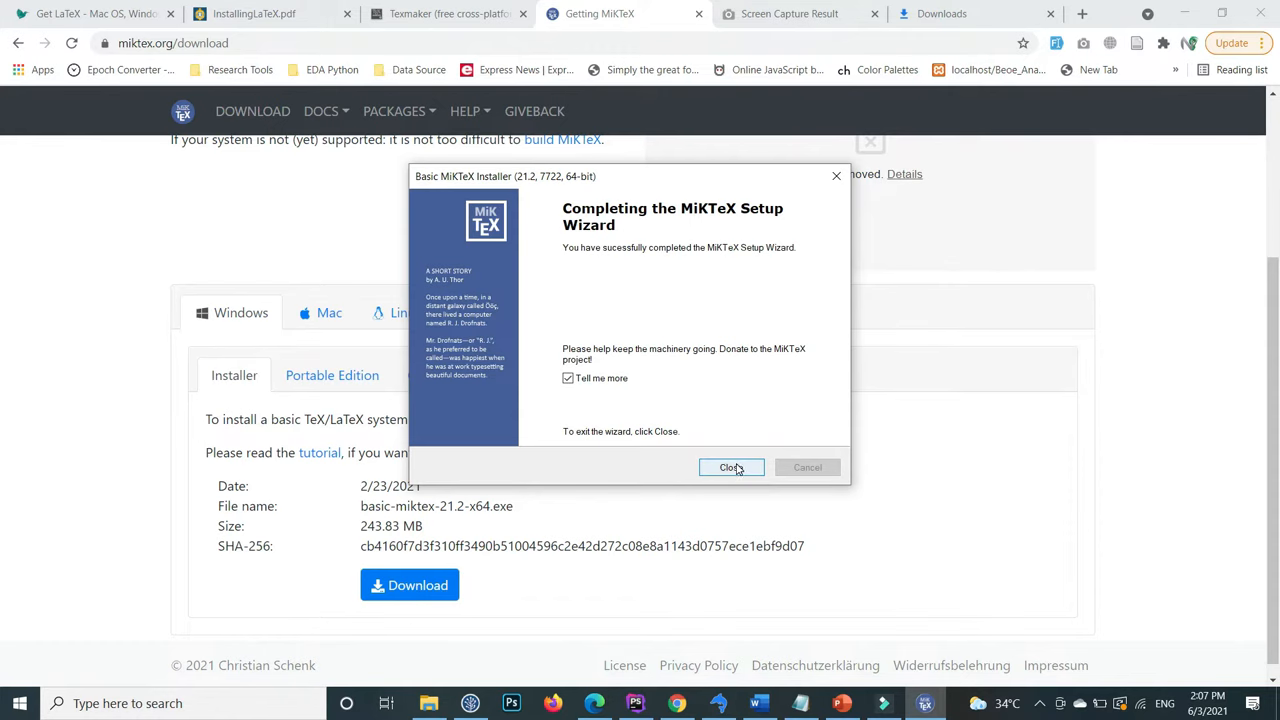
click(732, 468)
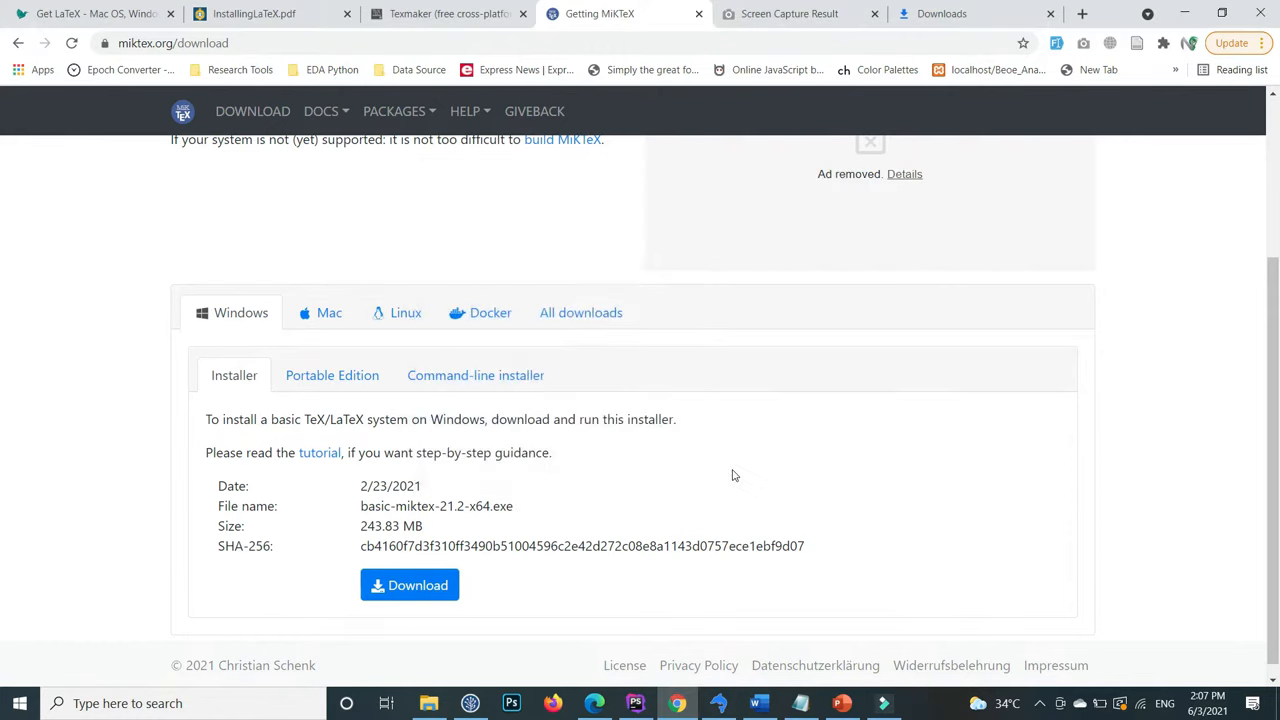
click(408, 584)
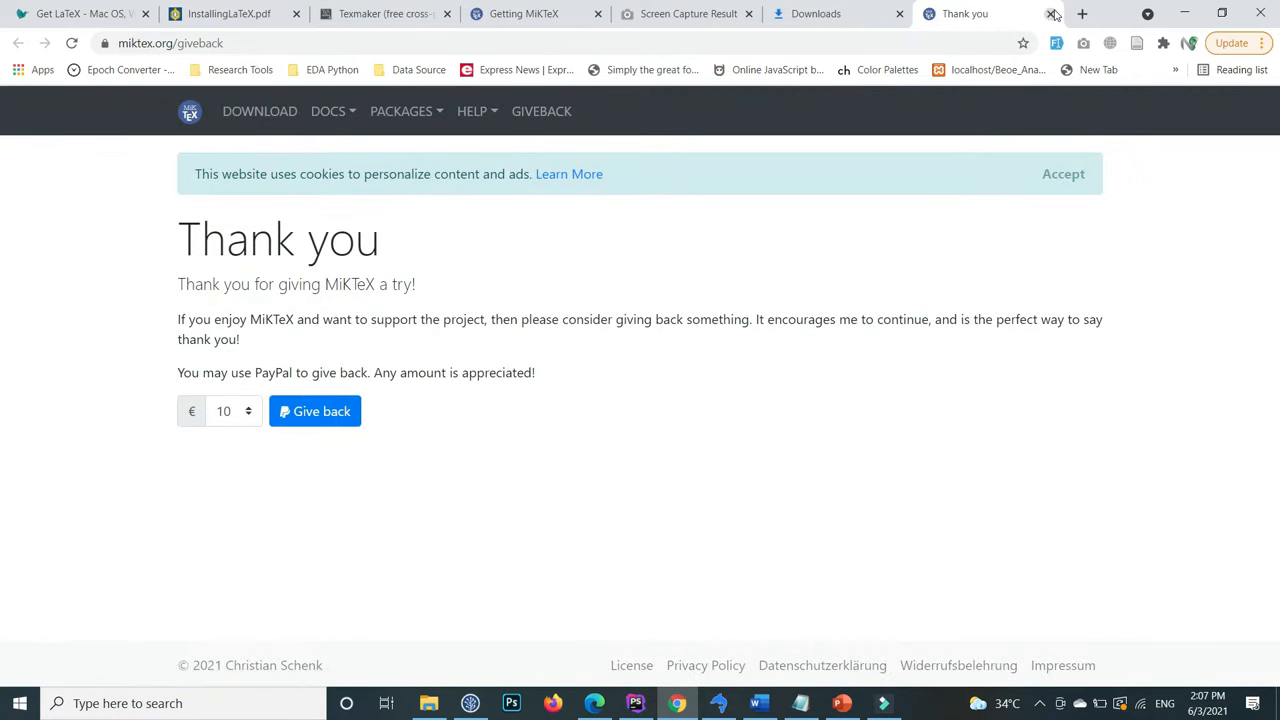
- Switch to the Texmaker website and go to its Download page
click(1052, 14)
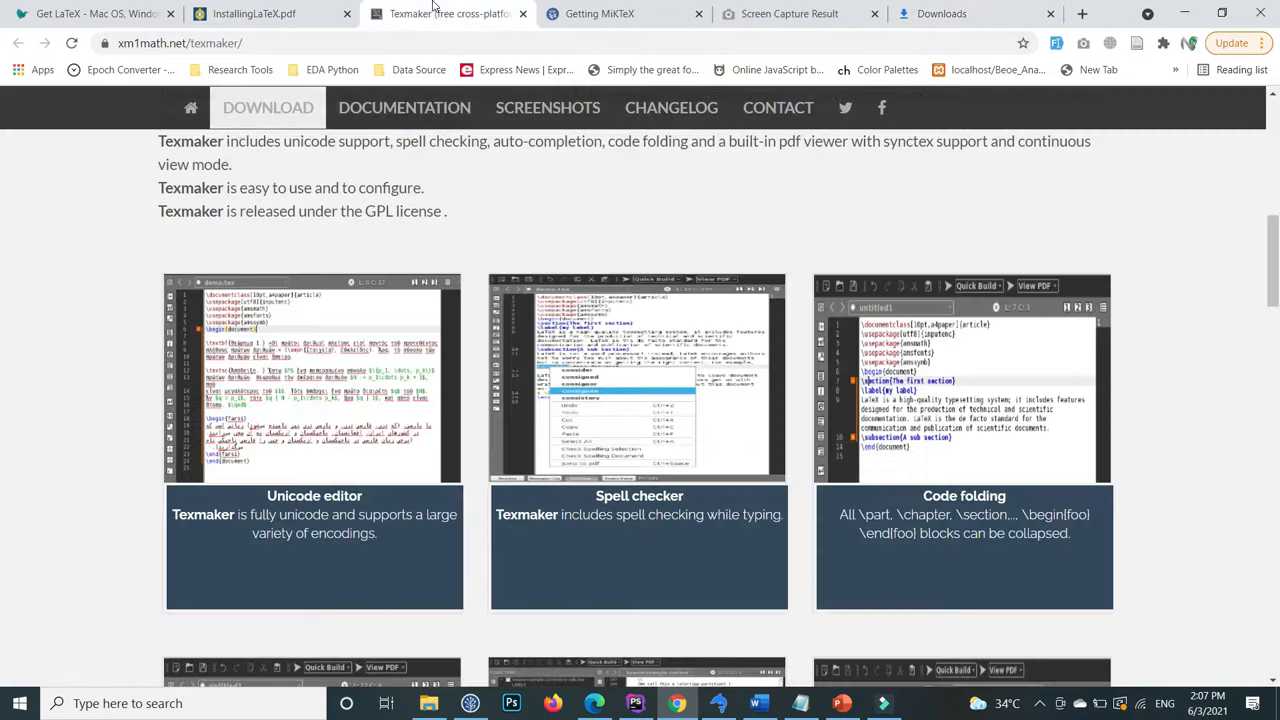
scroll(up, 3)
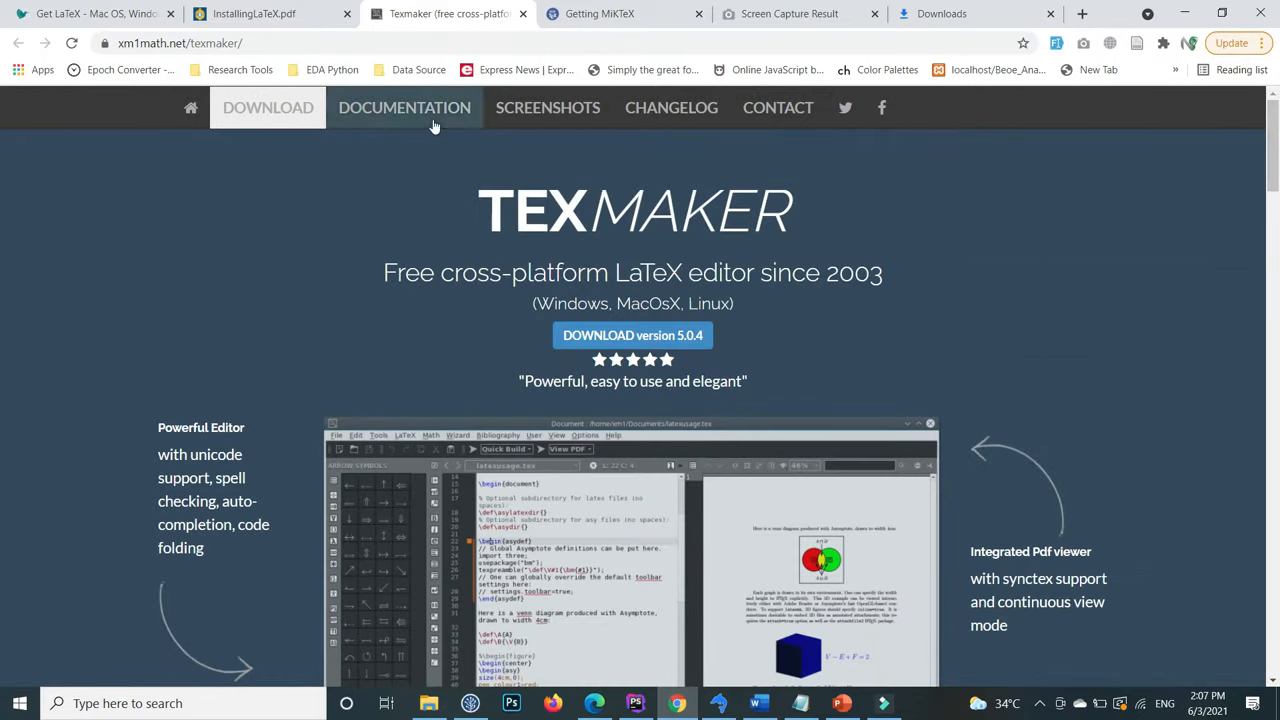
mouse_move(170, 66)
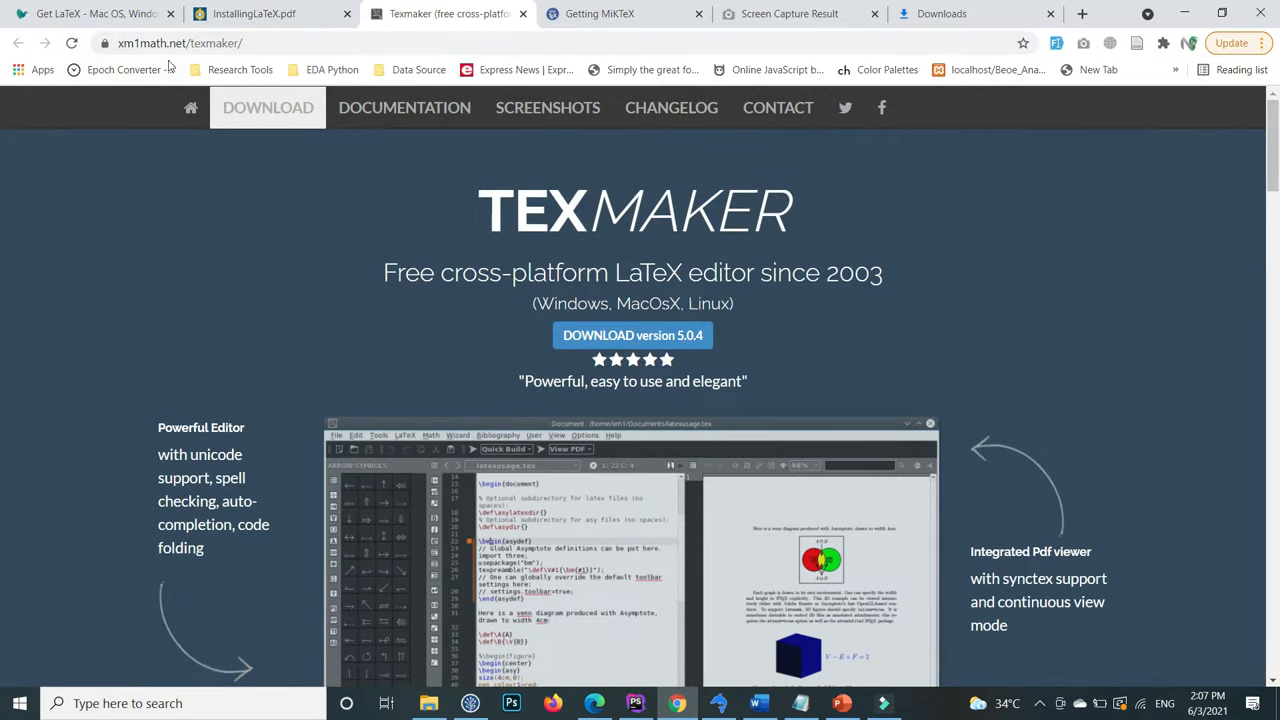
click(268, 108)
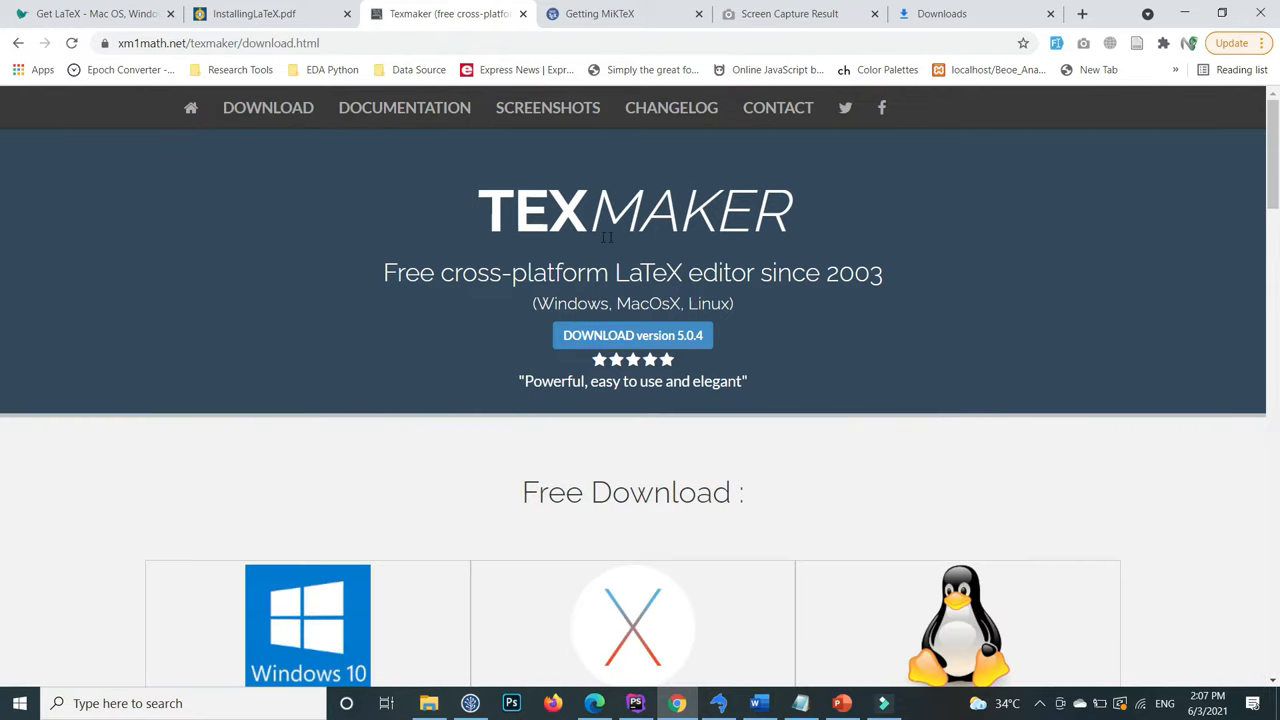
- Download Texmaker_5.0.4_Win_x64.msi from the Windows Package section
scroll(down, 3)
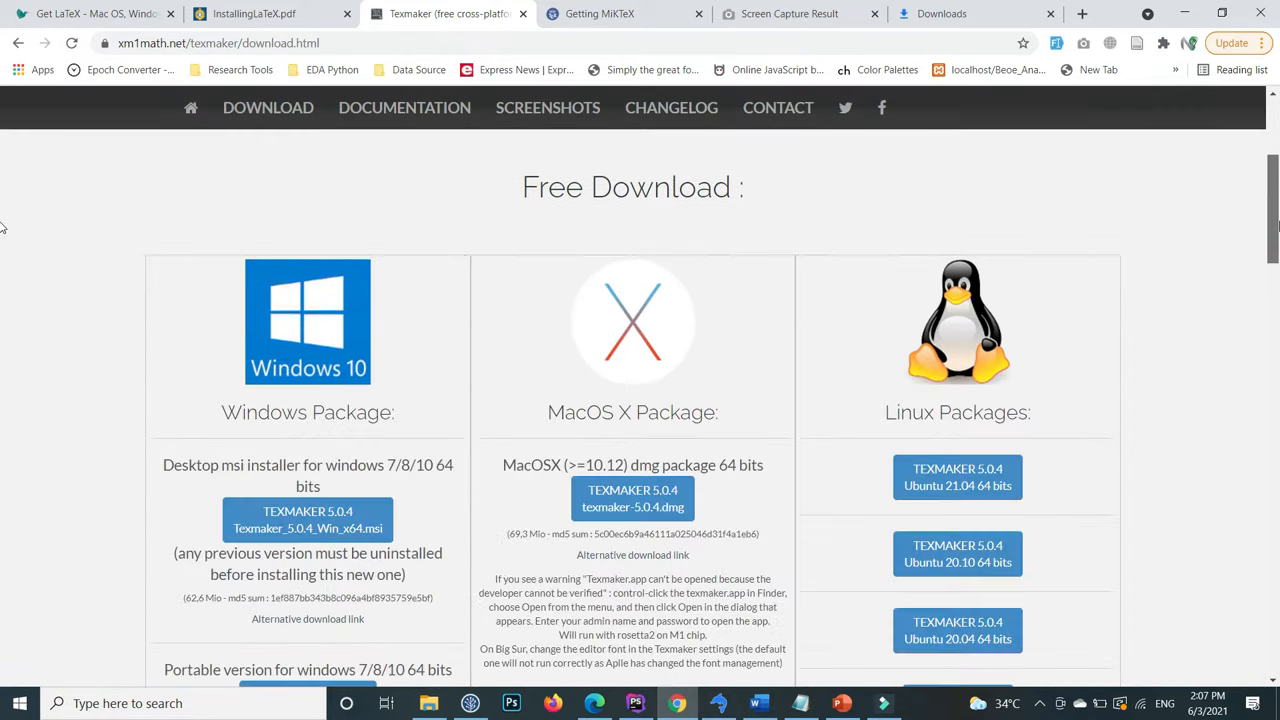
mouse_move(356, 332)
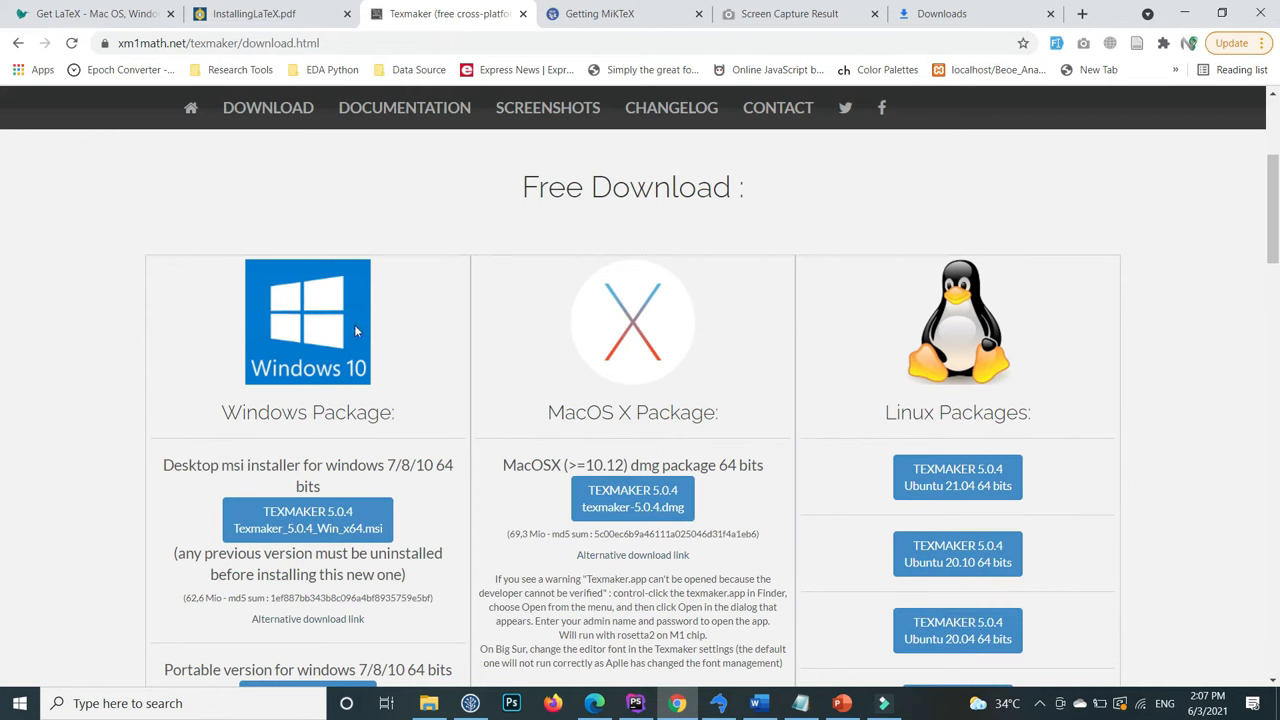
mouse_move(324, 434)
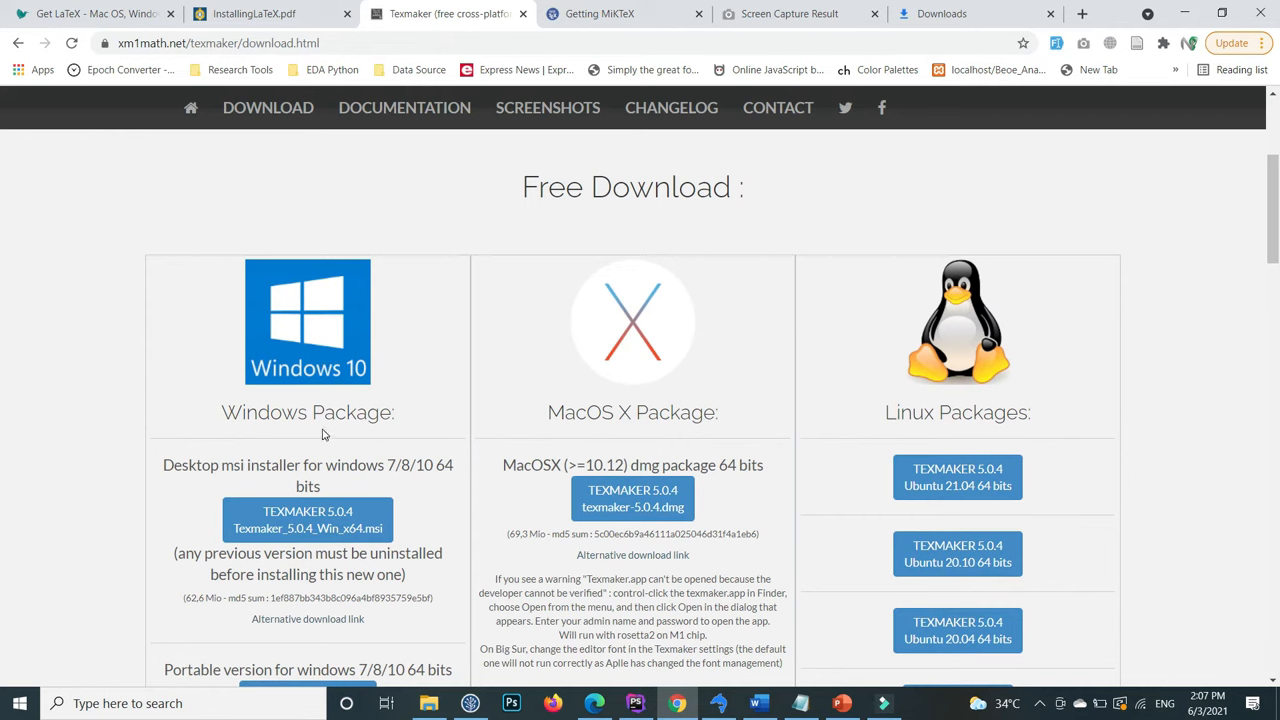
mouse_move(308, 520)
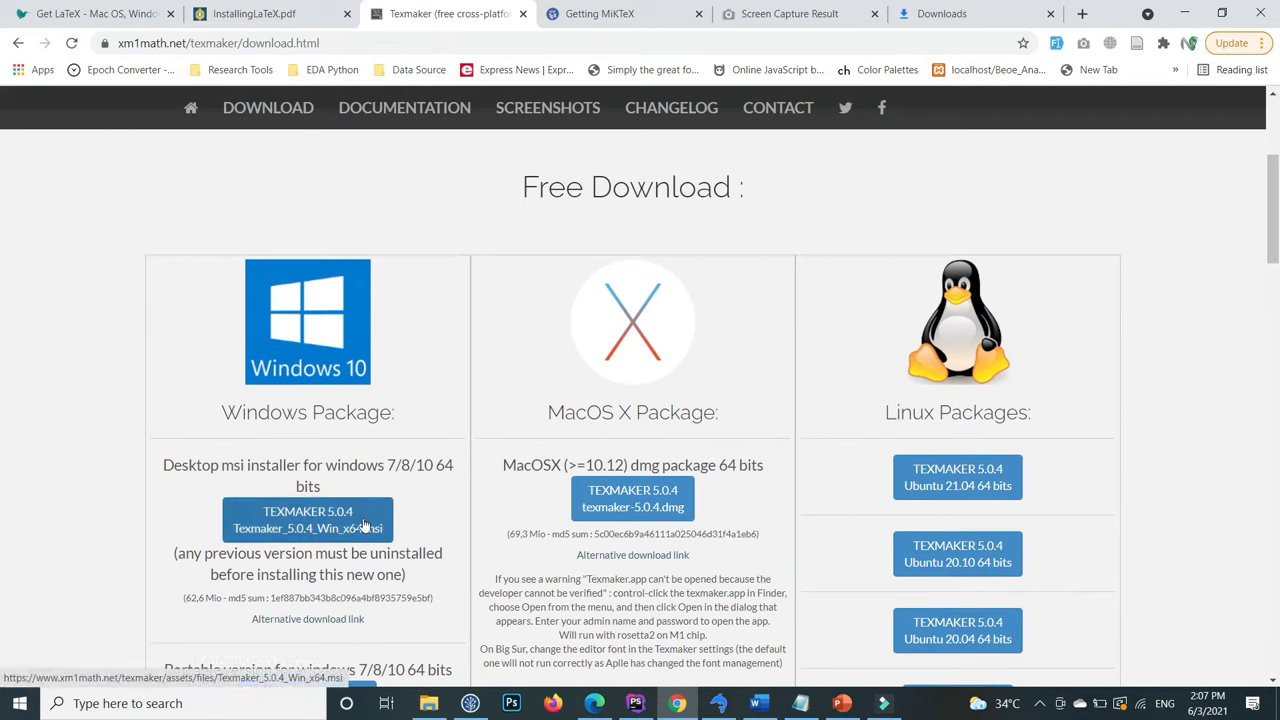
scroll(down, 3)
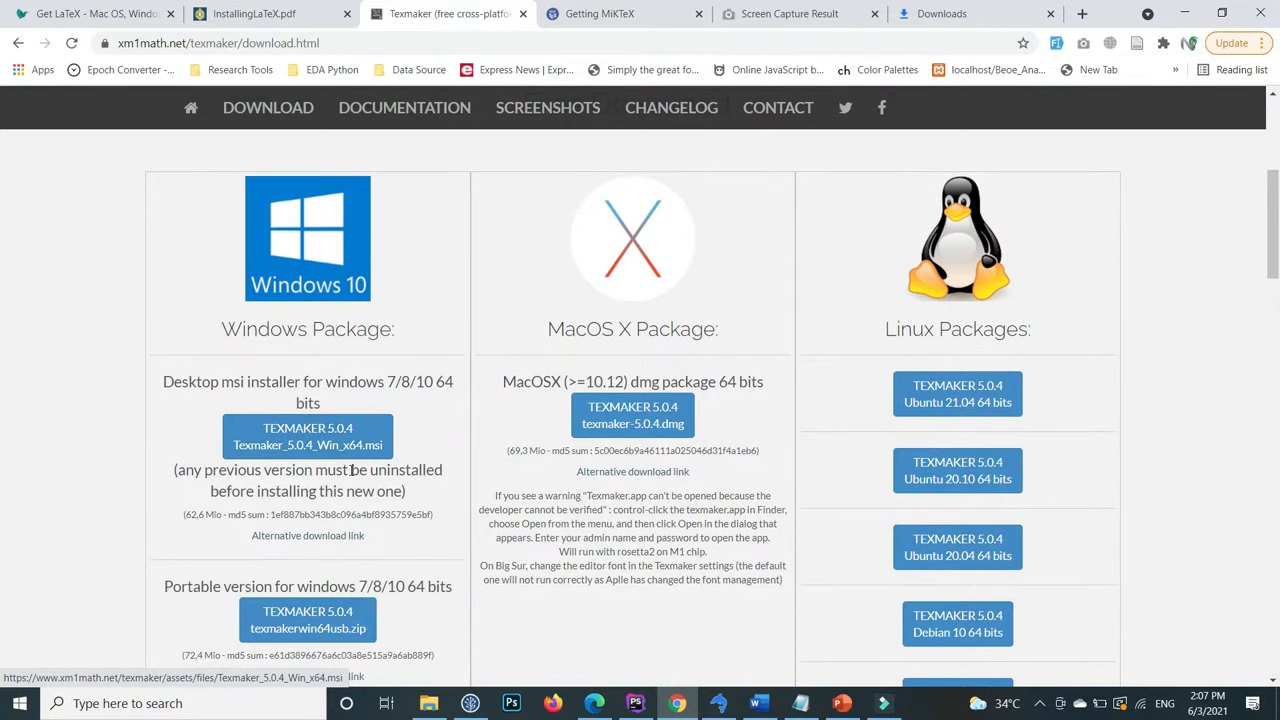
click(308, 436)
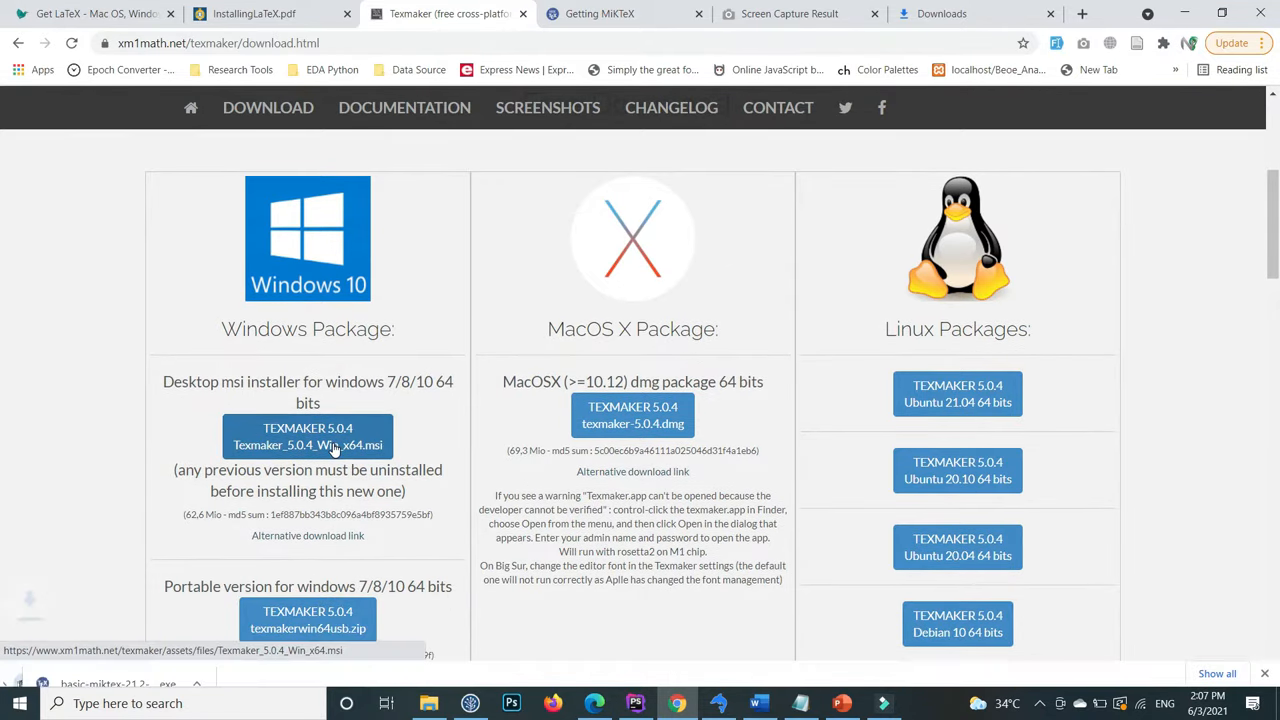
click(308, 436)
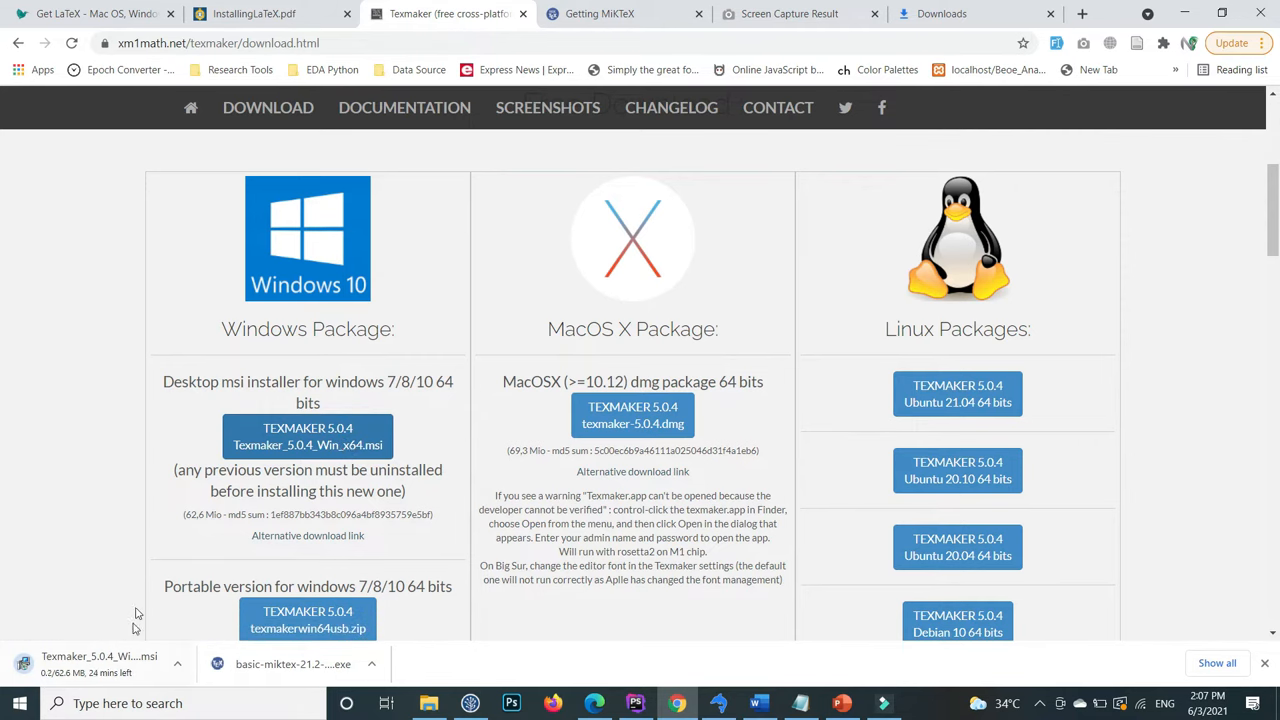
mouse_move(64, 600)
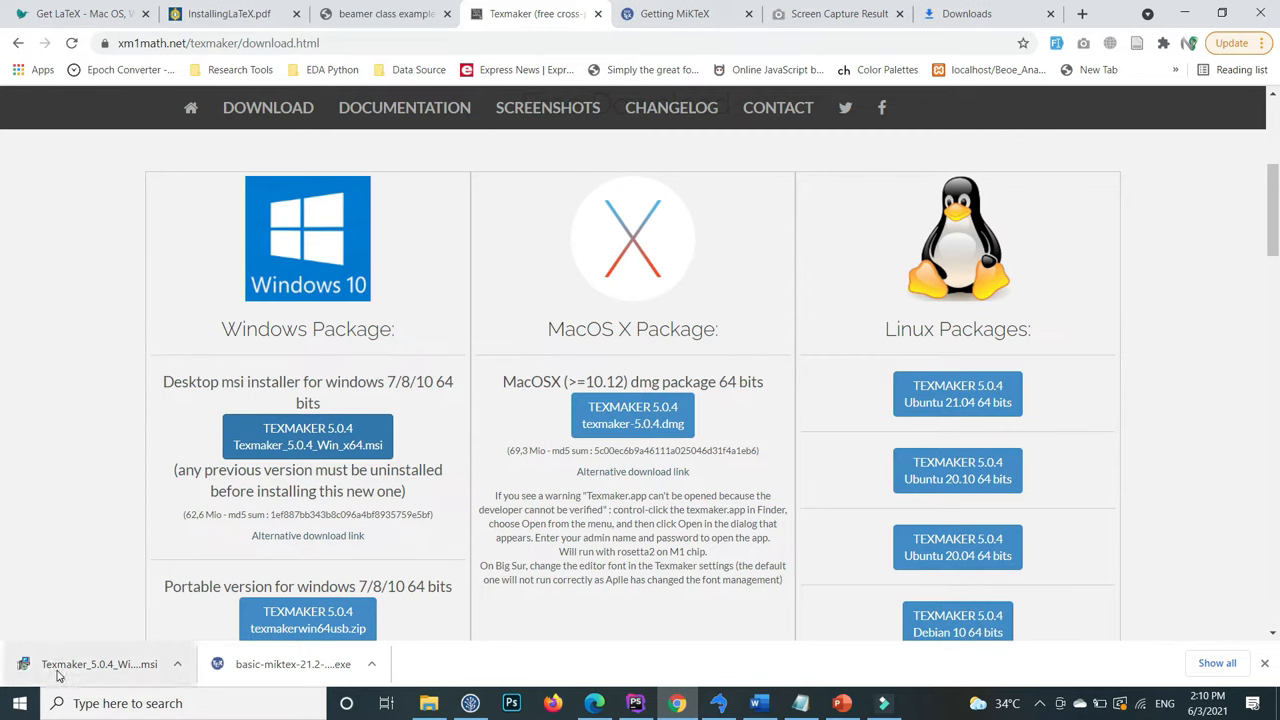
- Launch Install on Texmaker_5.0.4_Win_x64 from the Downloads folder
click(428, 704)
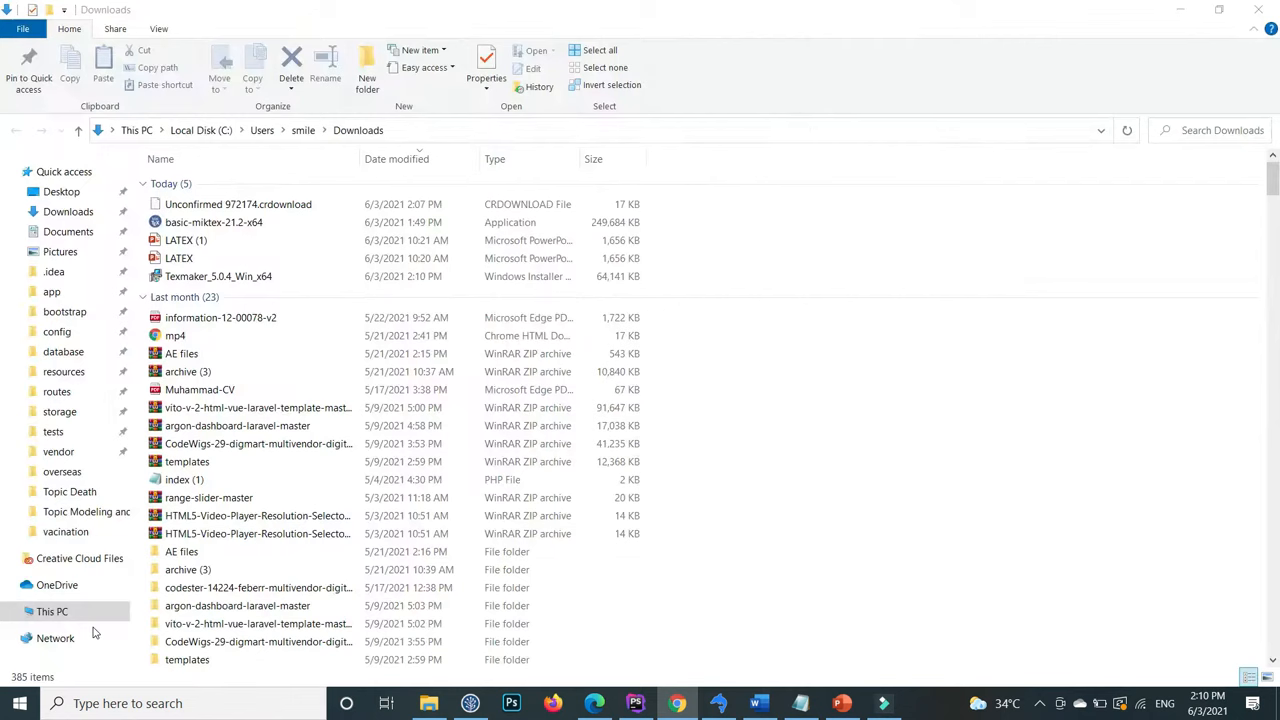
click(218, 276)
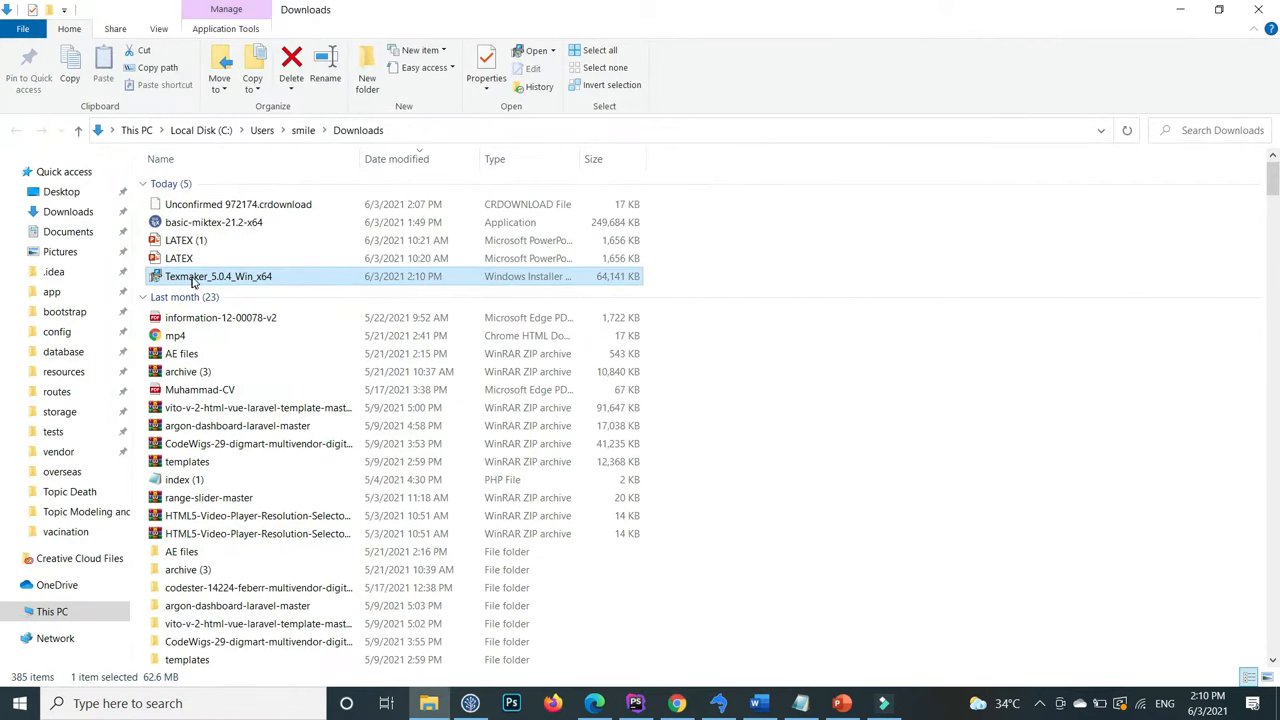
right_click(218, 276)
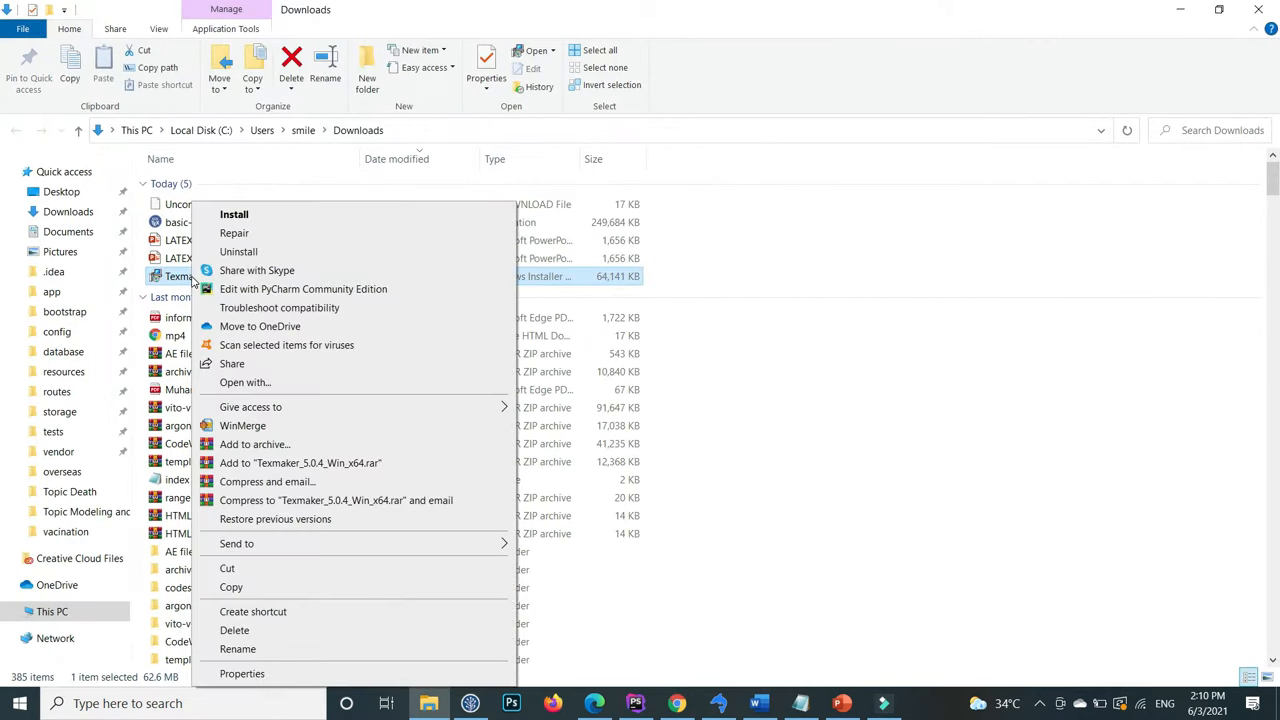
mouse_move(266, 214)
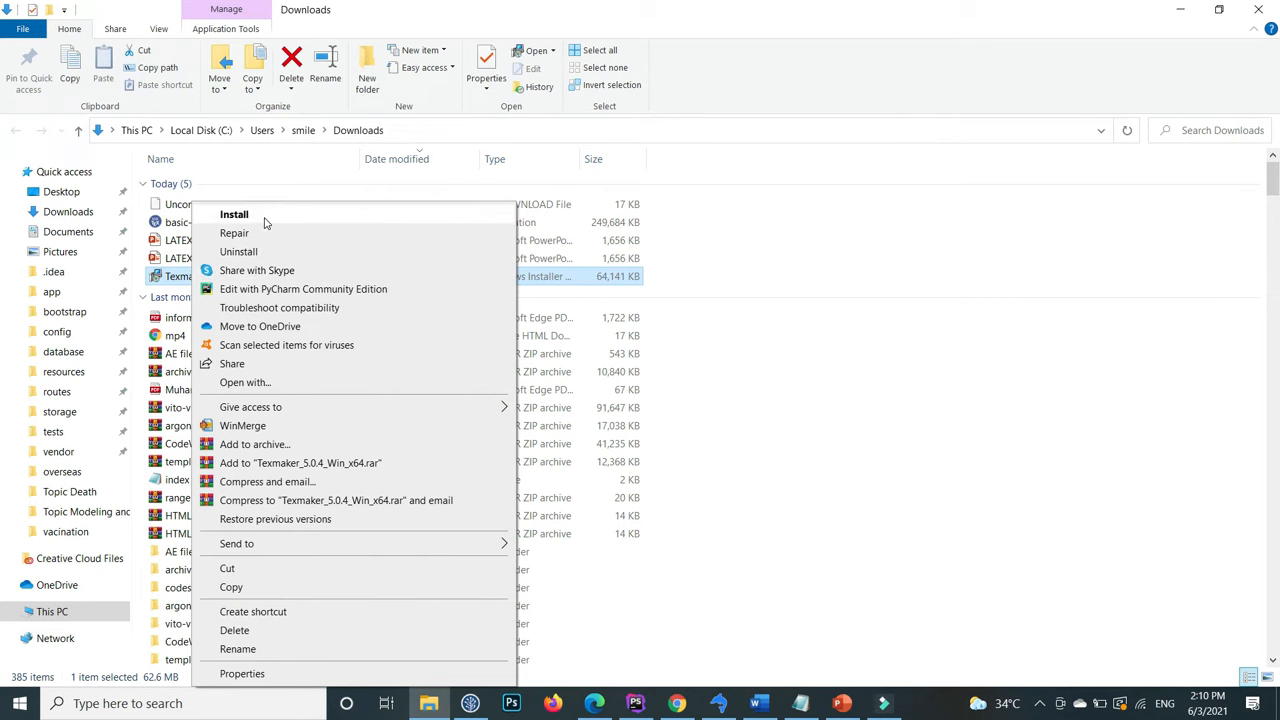
click(234, 214)
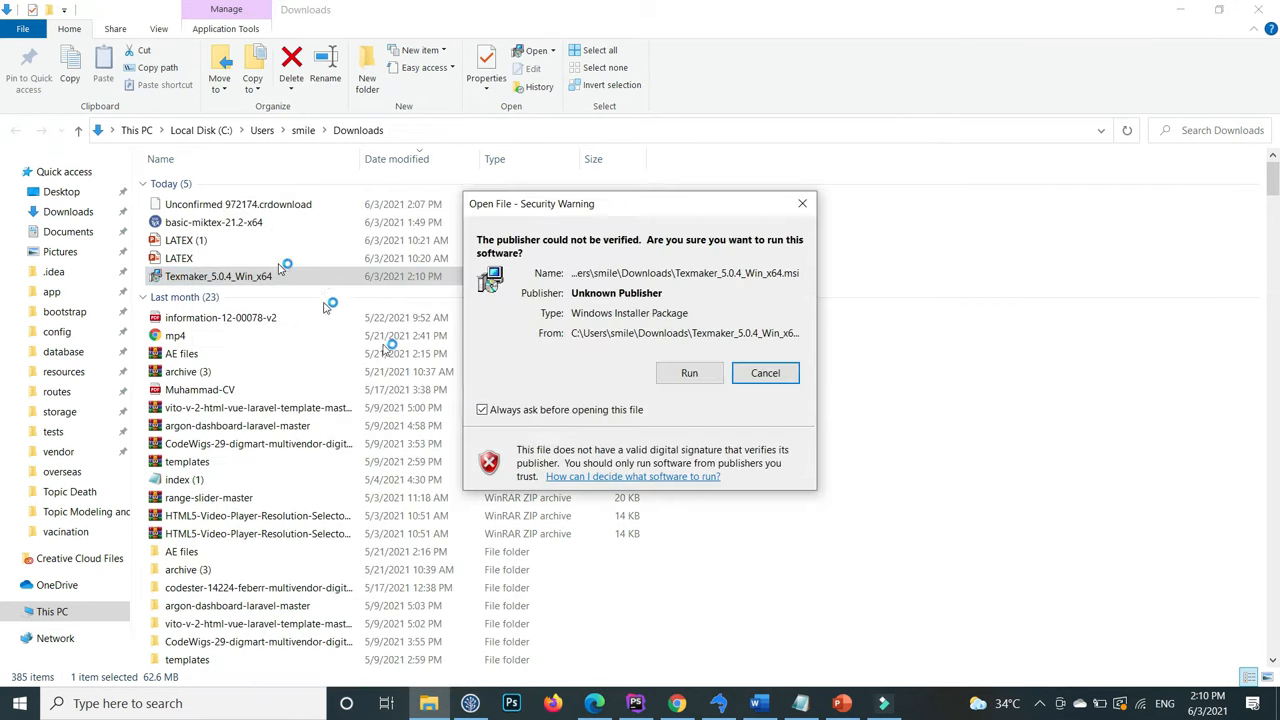
- Allow the installer to run, accept the license agreement and begin installing Texmaker 5.0.4
click(688, 372)
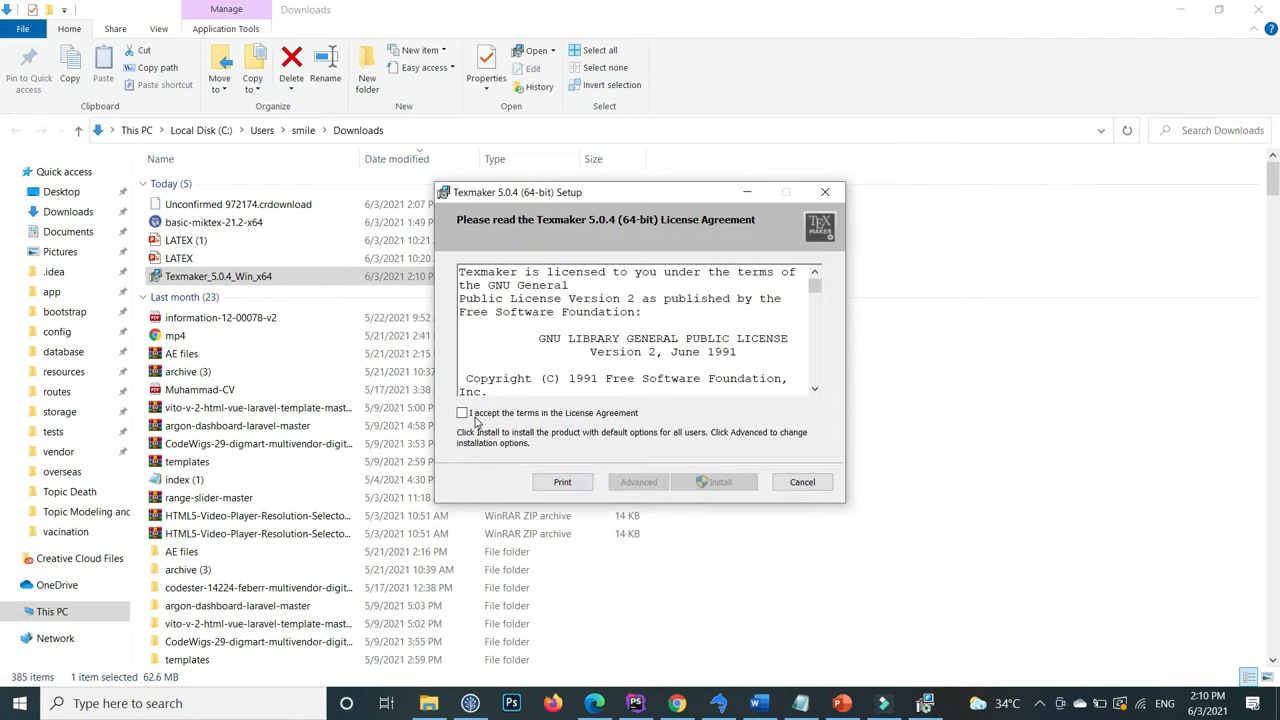
click(462, 412)
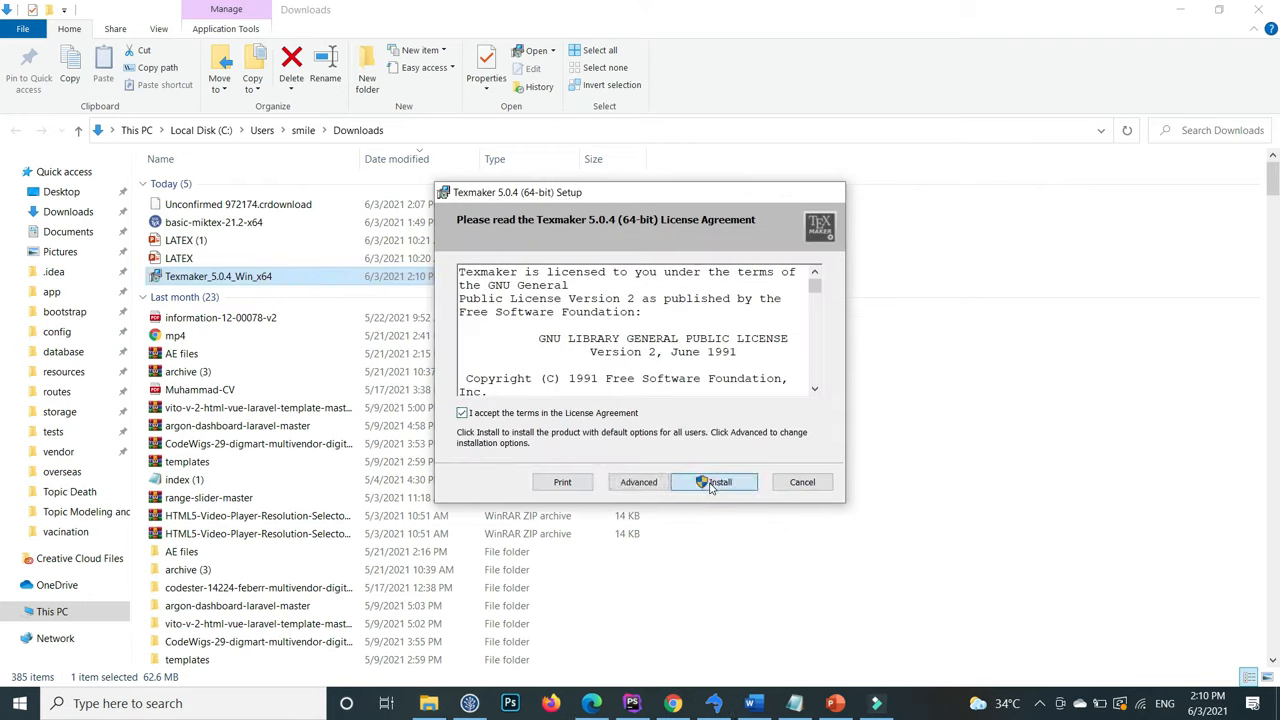
click(714, 482)
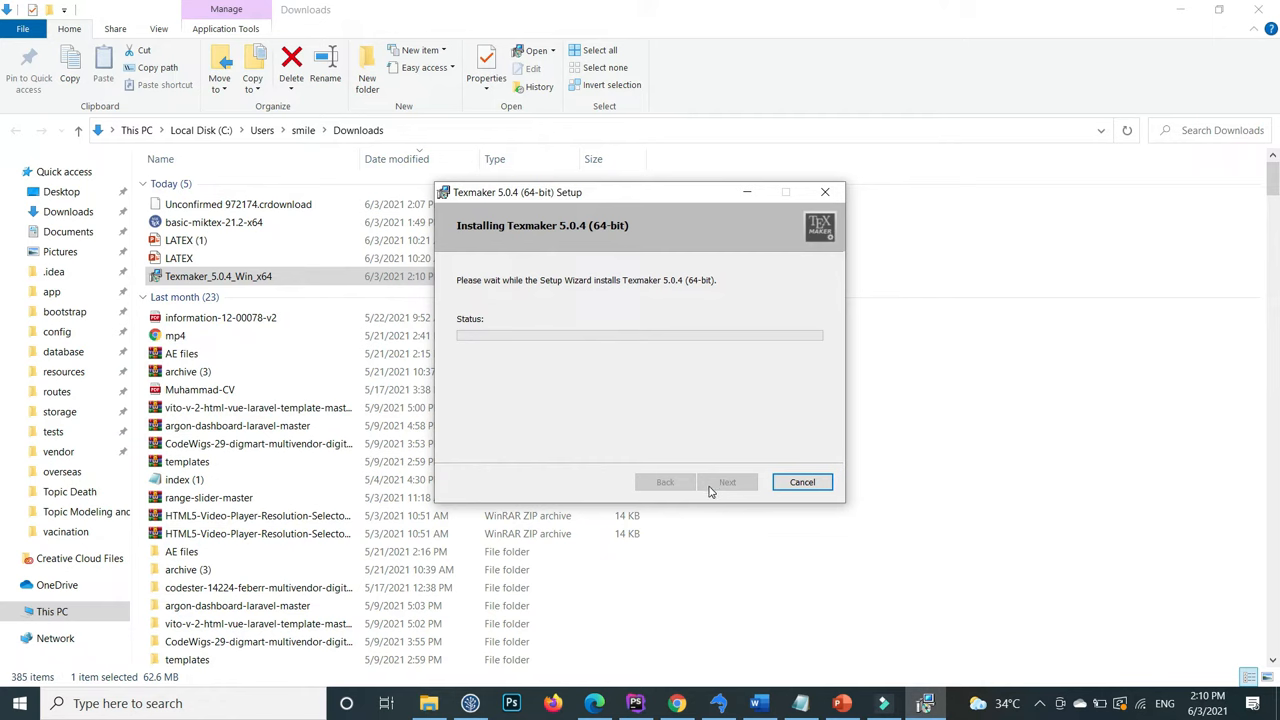
mouse_move(708, 664)
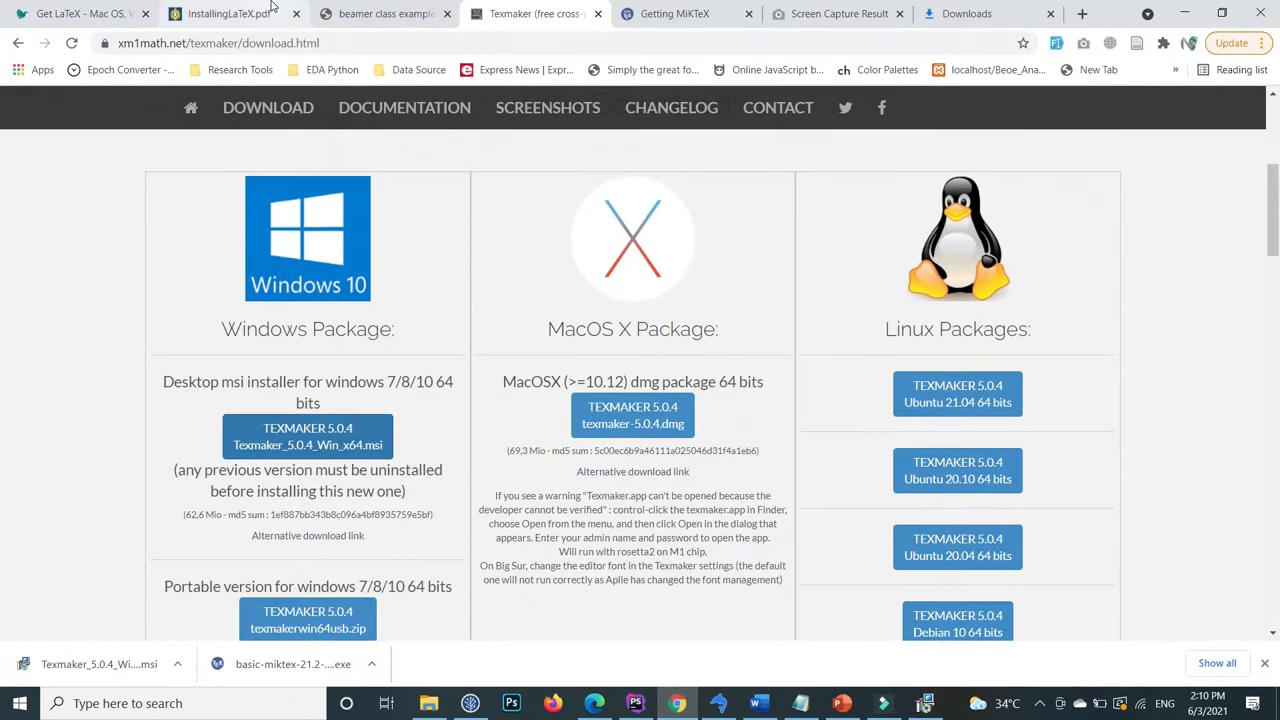
- Review the InstallingLaTeX.pdf guide's Texmaker install steps while setup completes
click(200, 12)
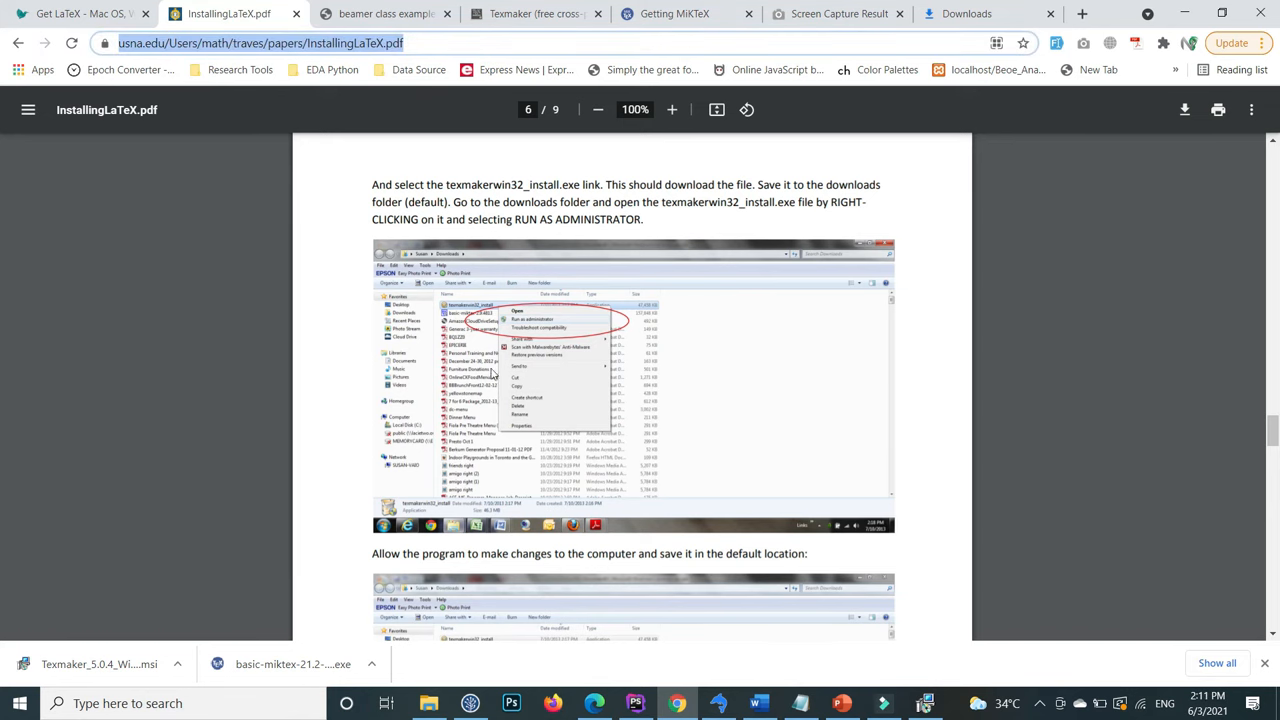
scroll(down, 3)
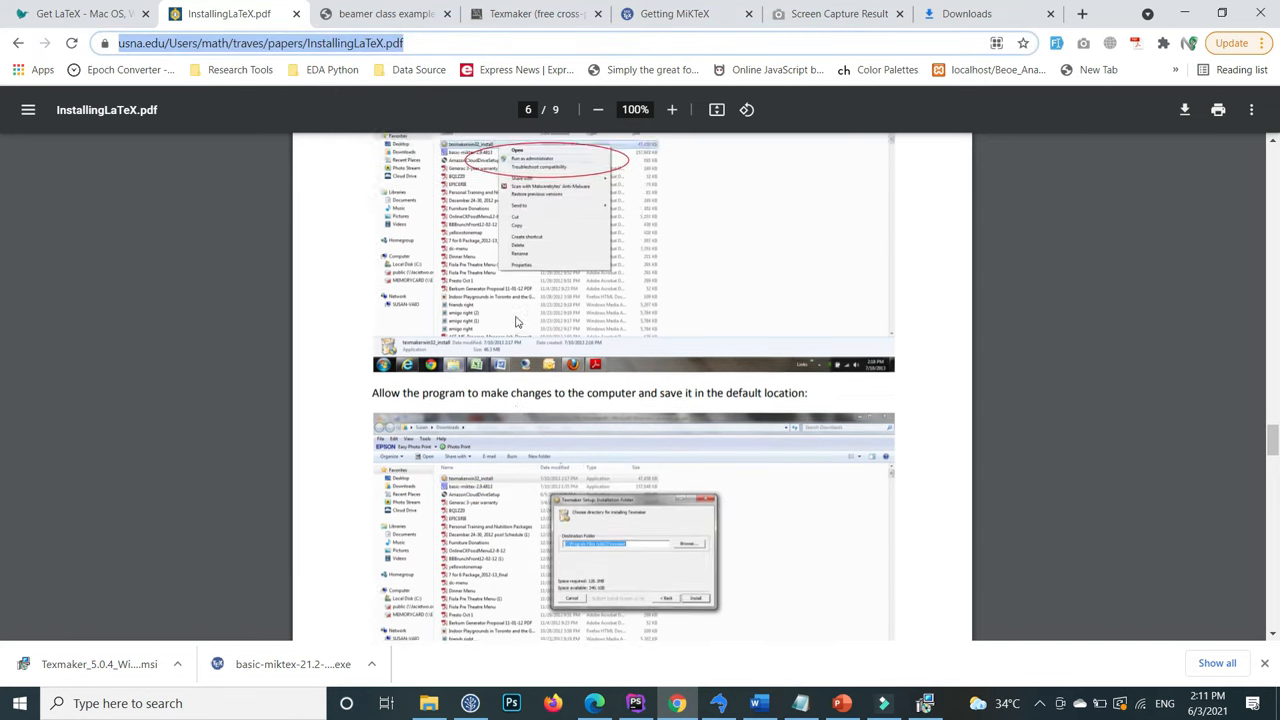
scroll(up, 3)
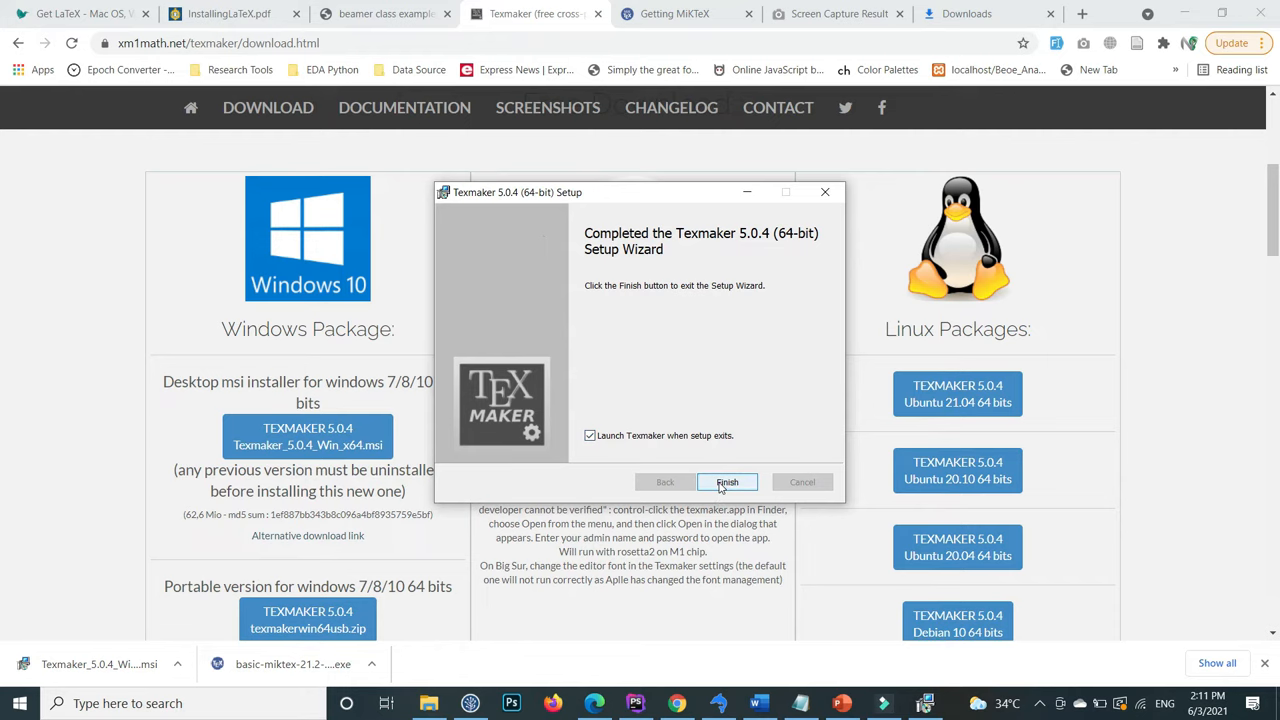
- Launch Texmaker from the finished installer and start a new blank document with the sample LaTeX code
click(728, 482)
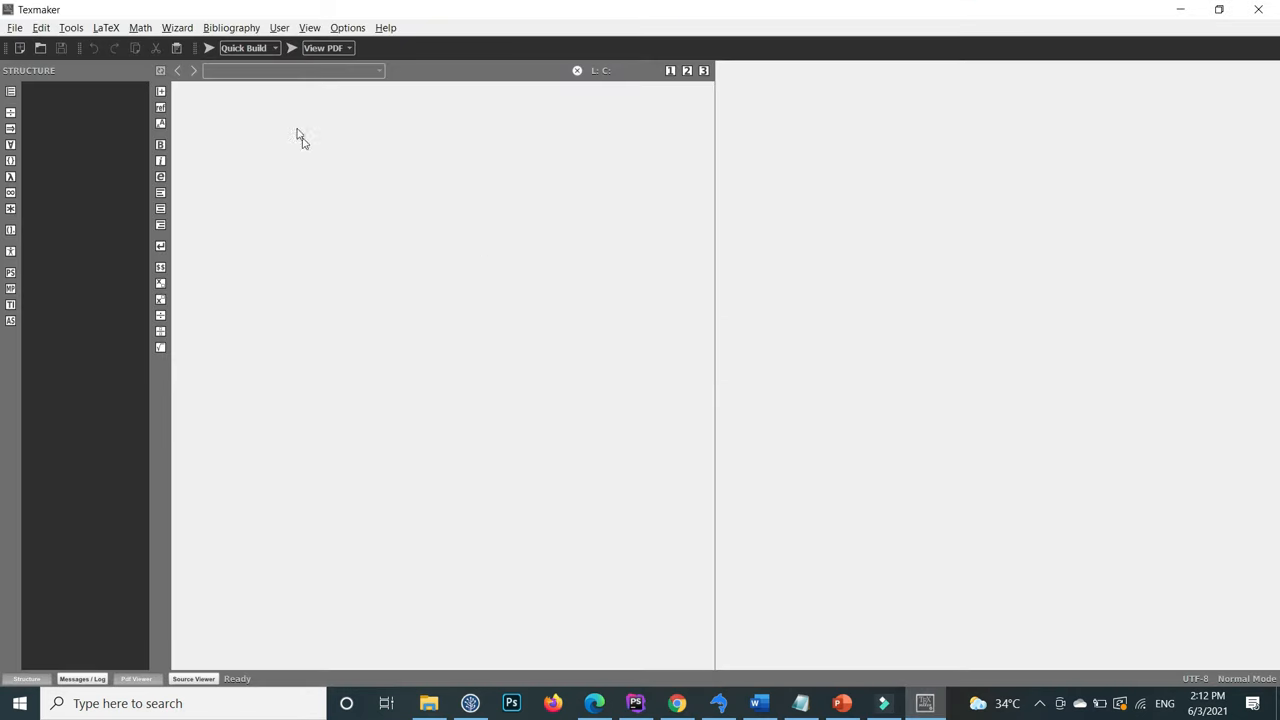
mouse_move(184, 104)
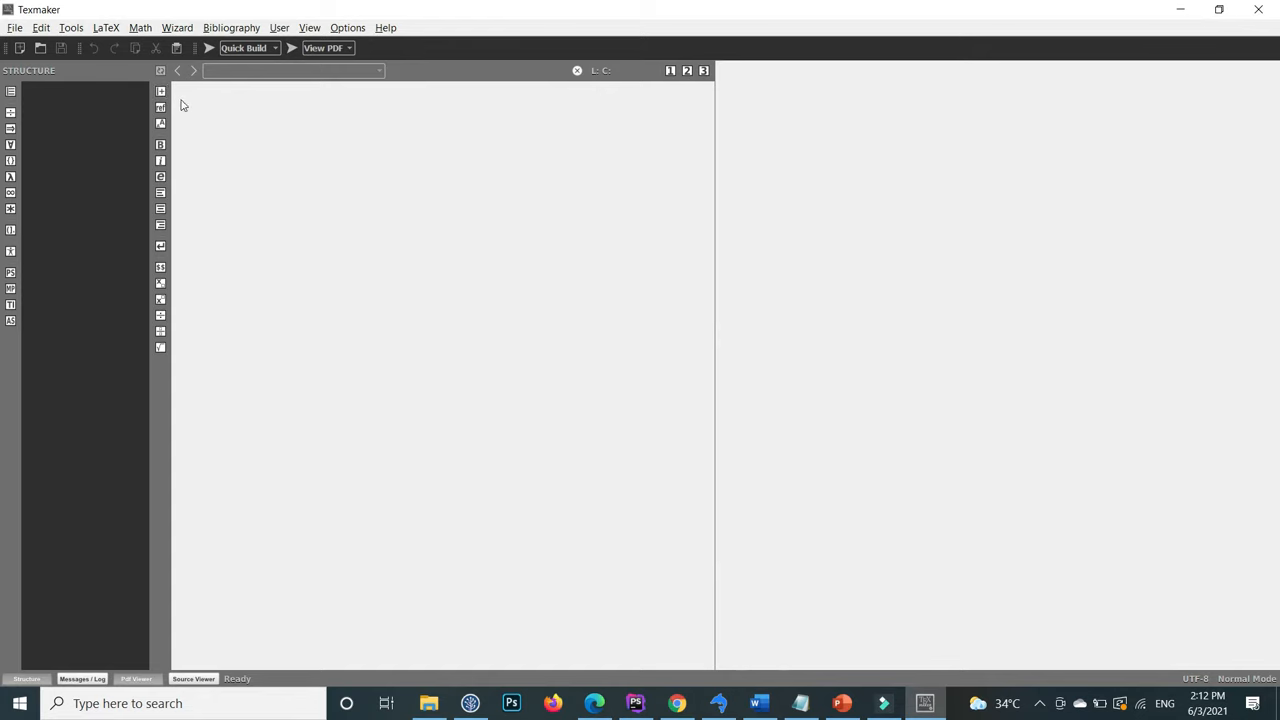
click(16, 28)
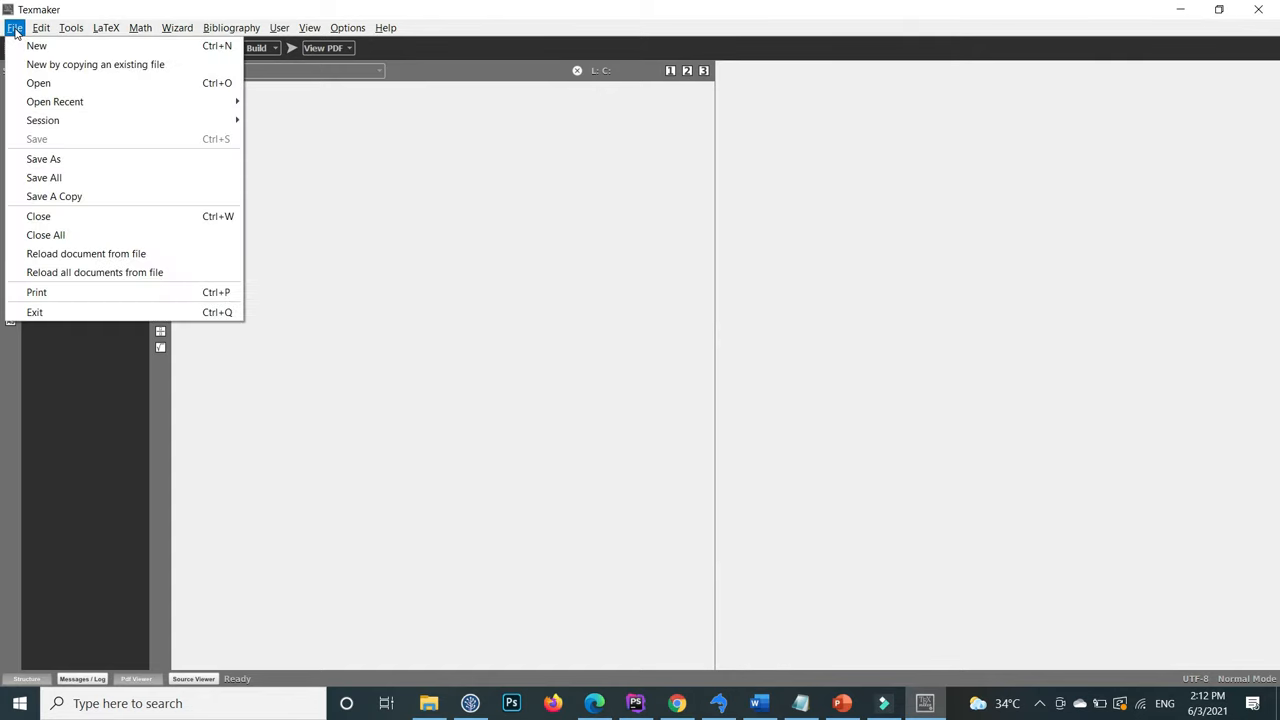
click(36, 44)
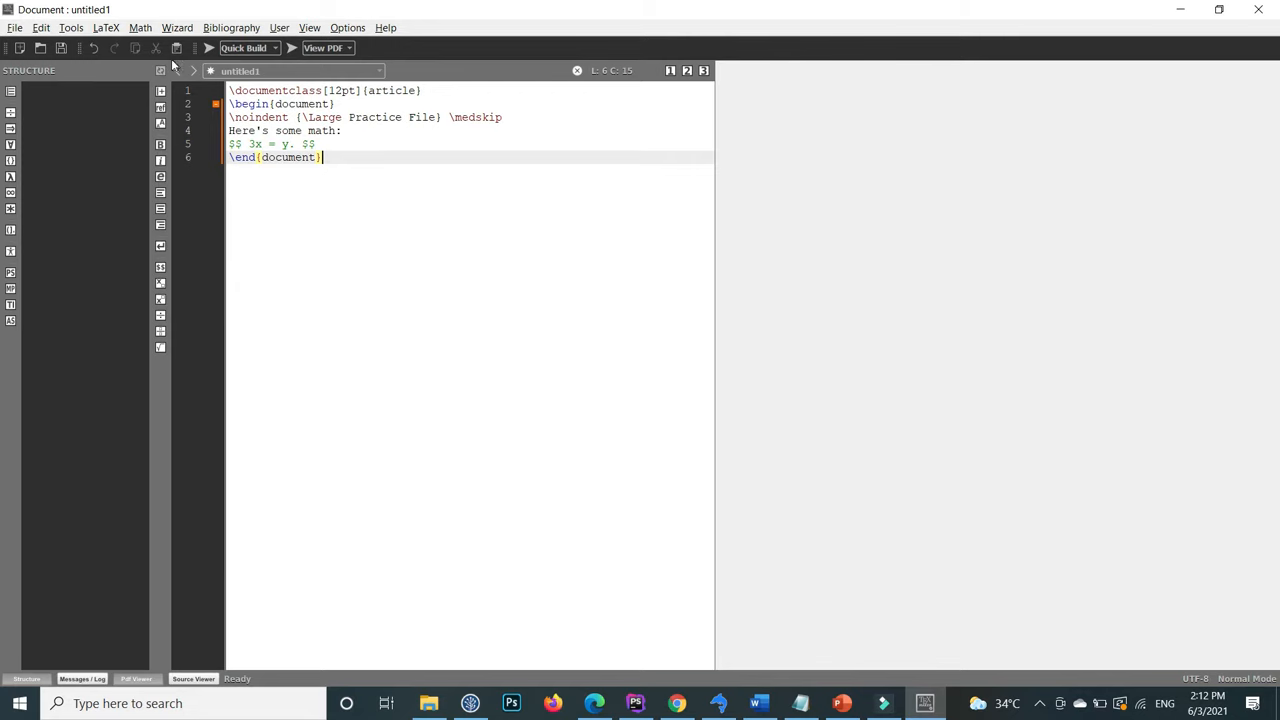
- Attempt Quick Build on the unsaved document and dismiss both save-first error dialogs
click(208, 48)
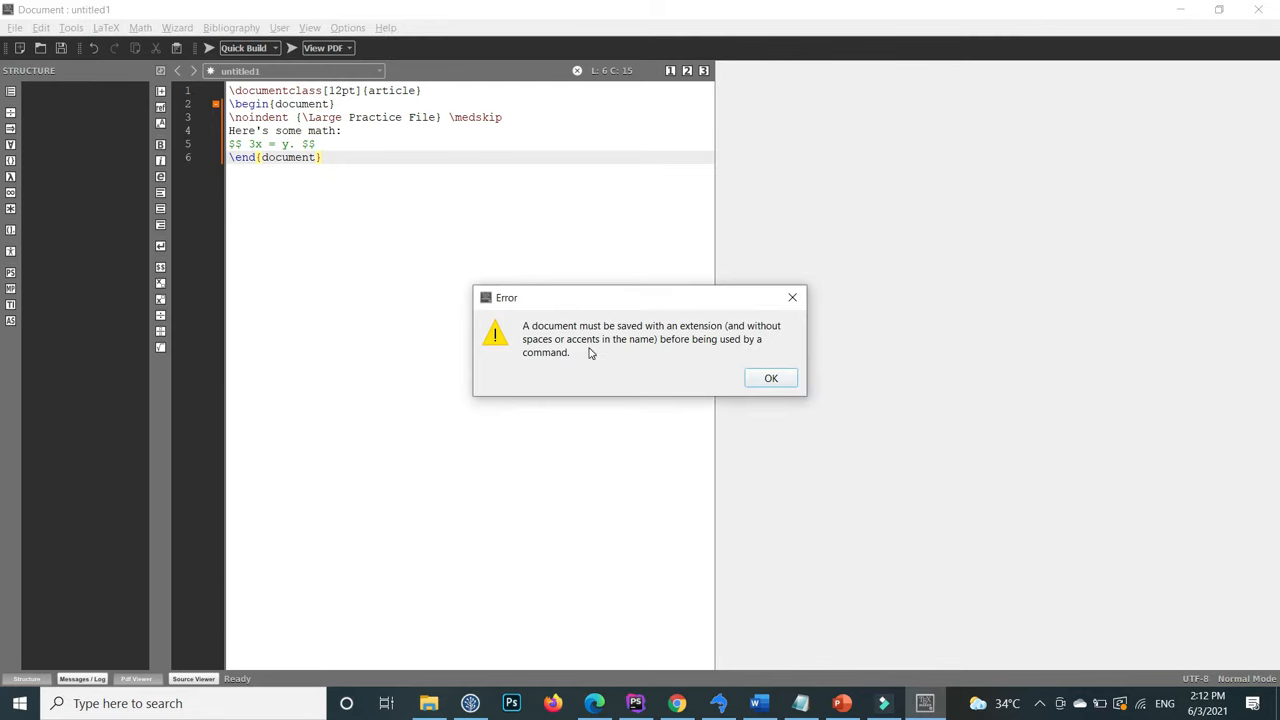
click(770, 378)
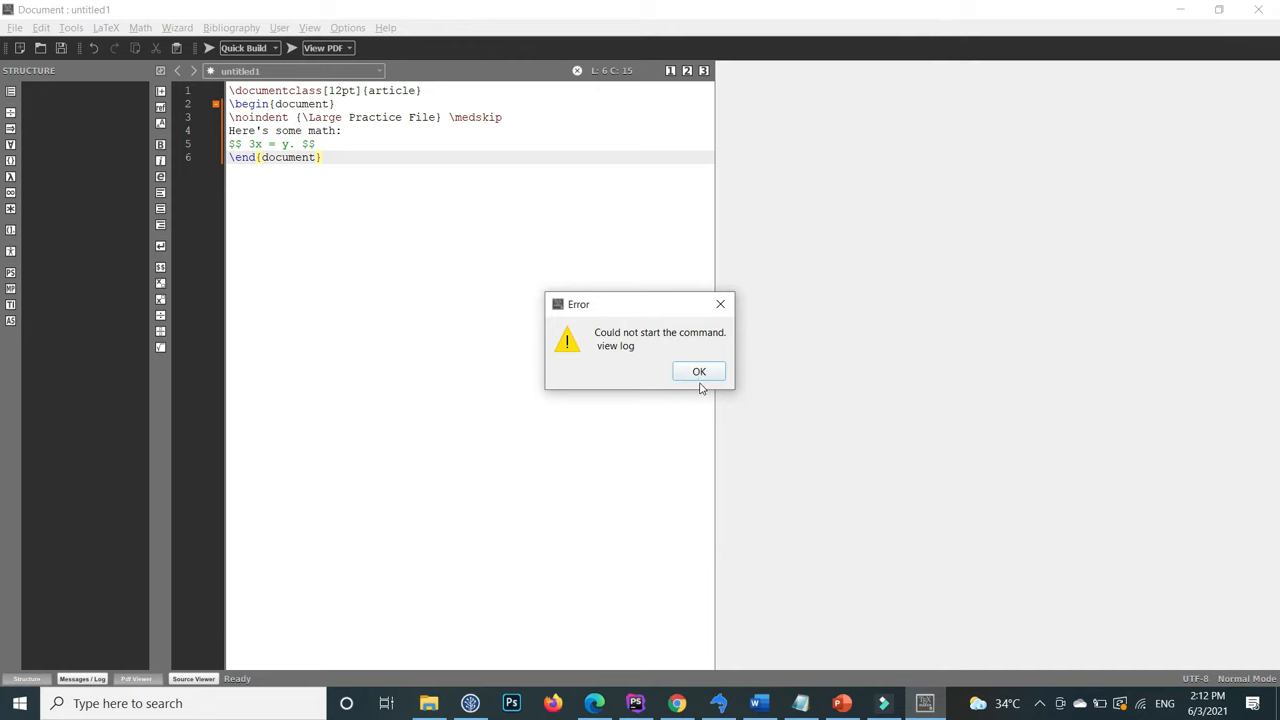
click(700, 370)
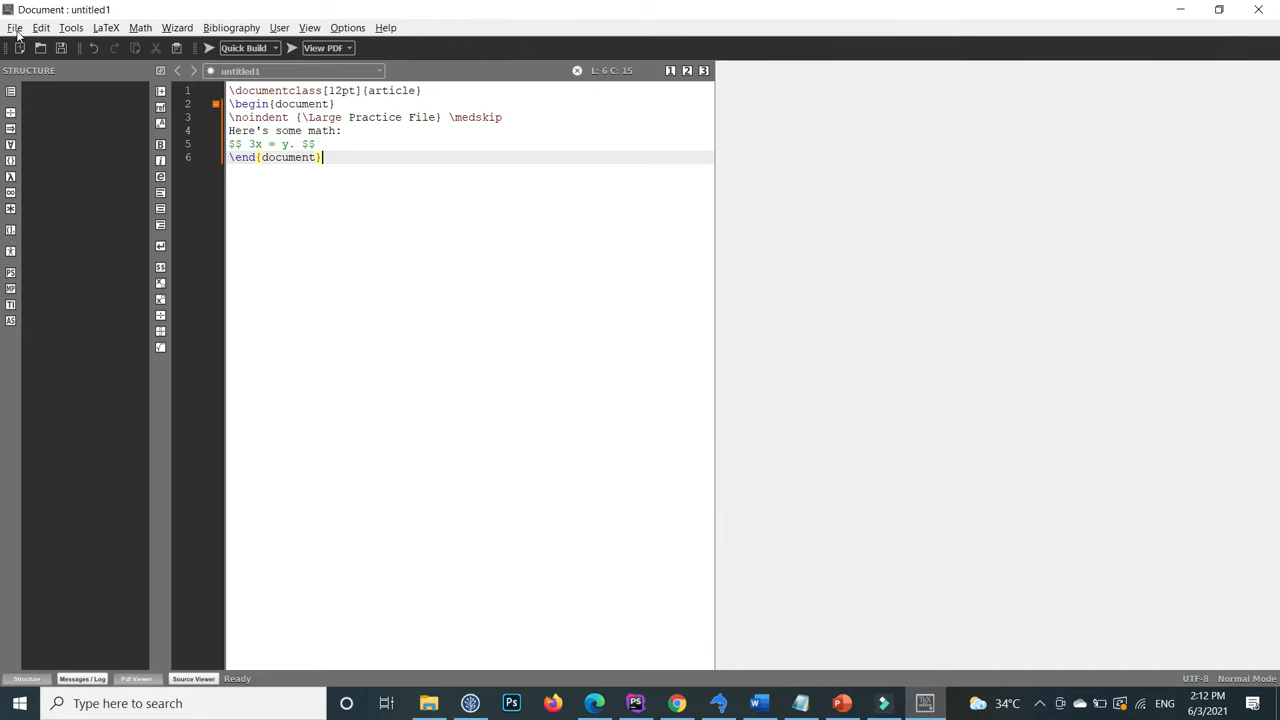
- Save the document to the Desktop as basics_text.tex
click(16, 28)
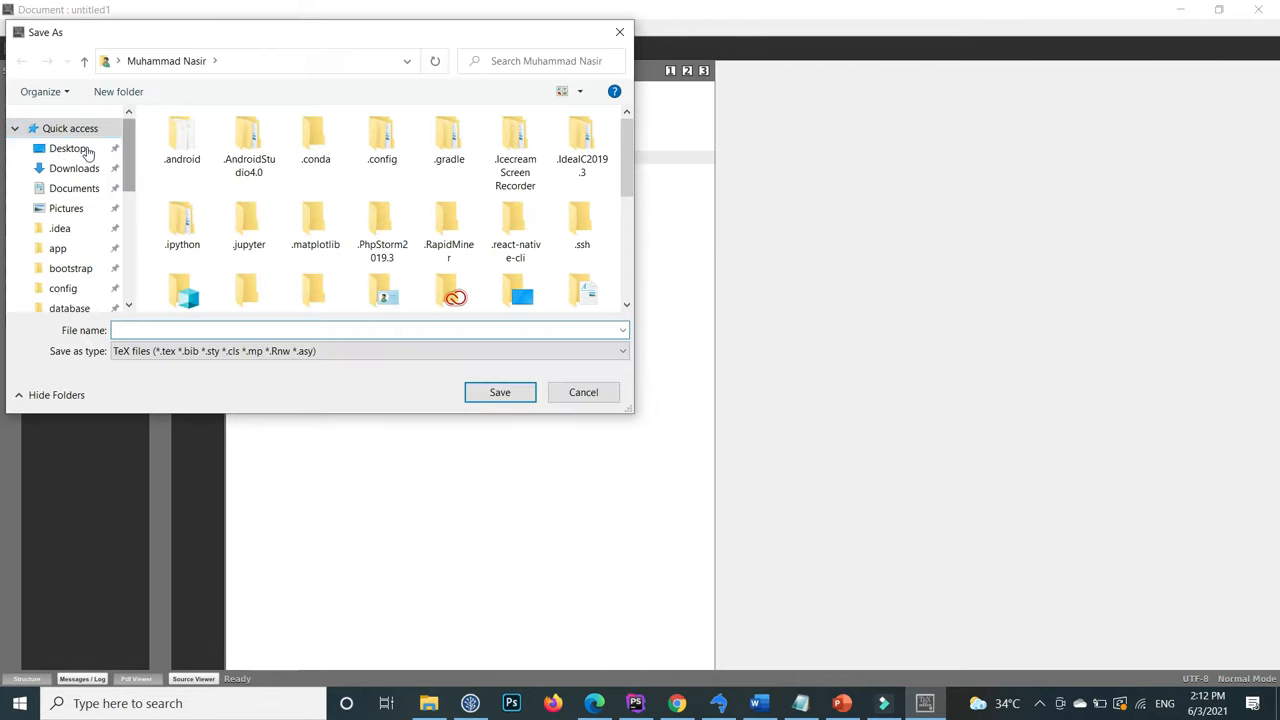
click(68, 148)
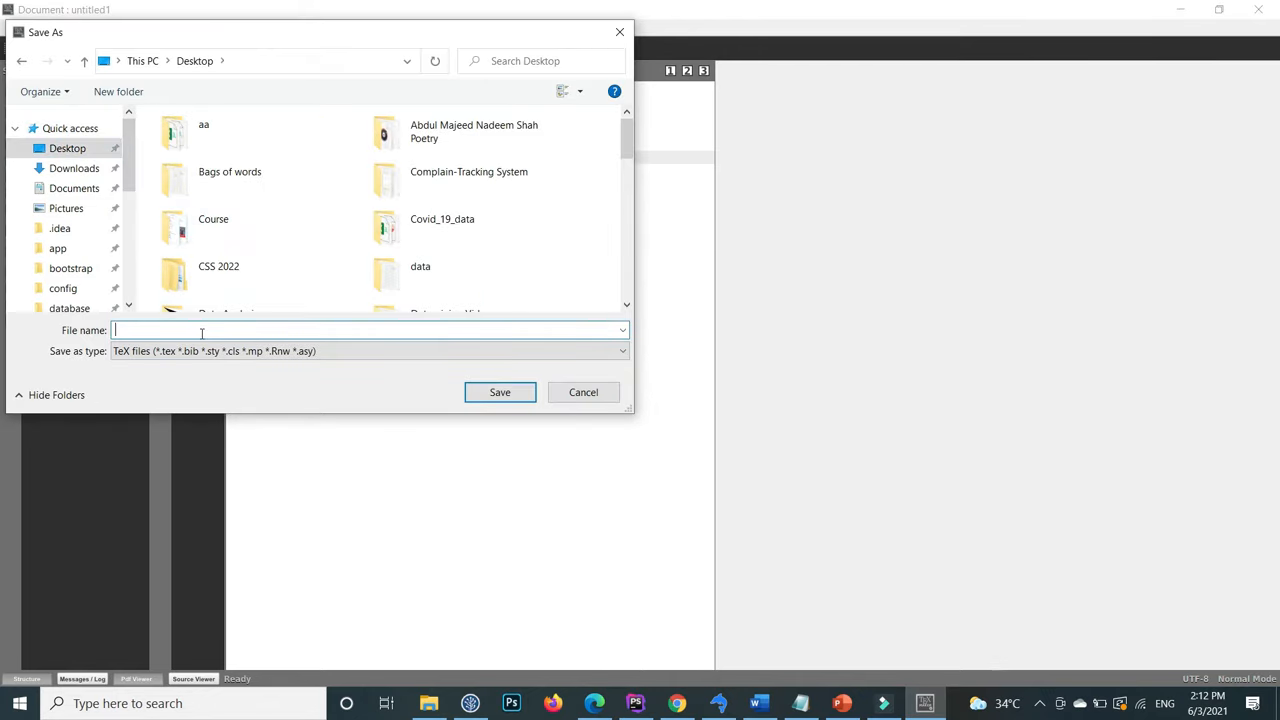
text(basi)
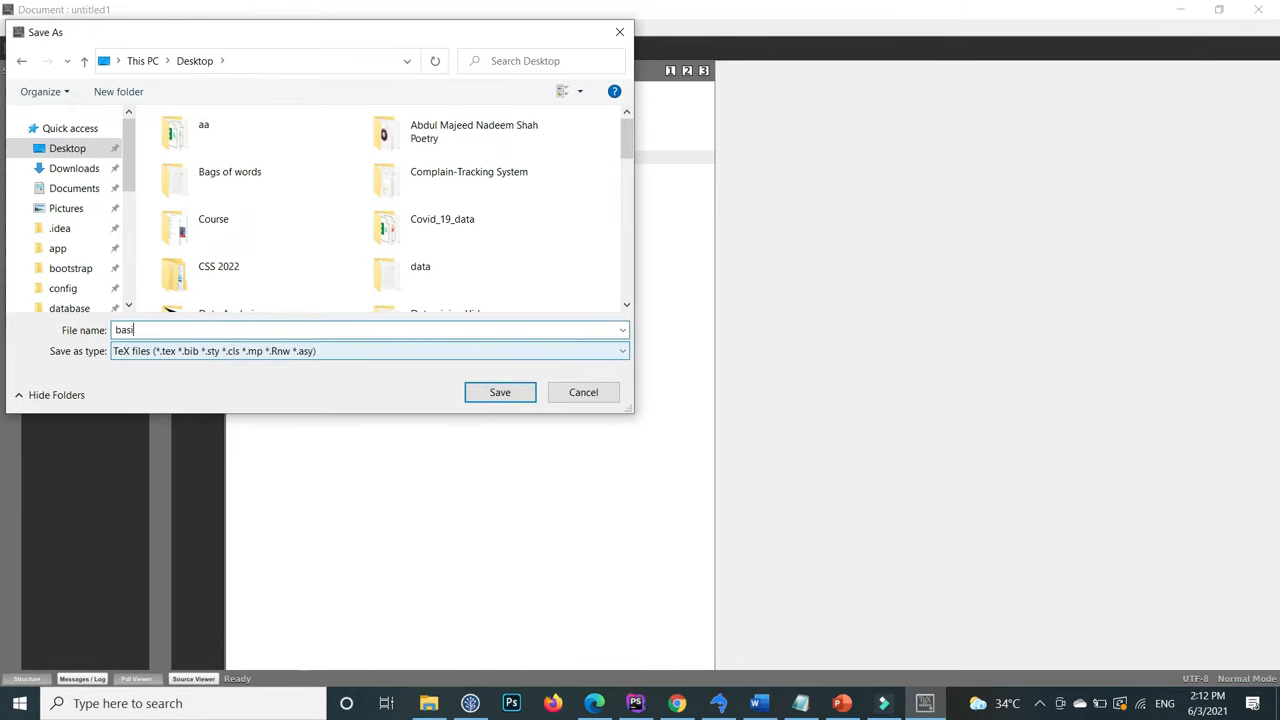
text(cs_text)
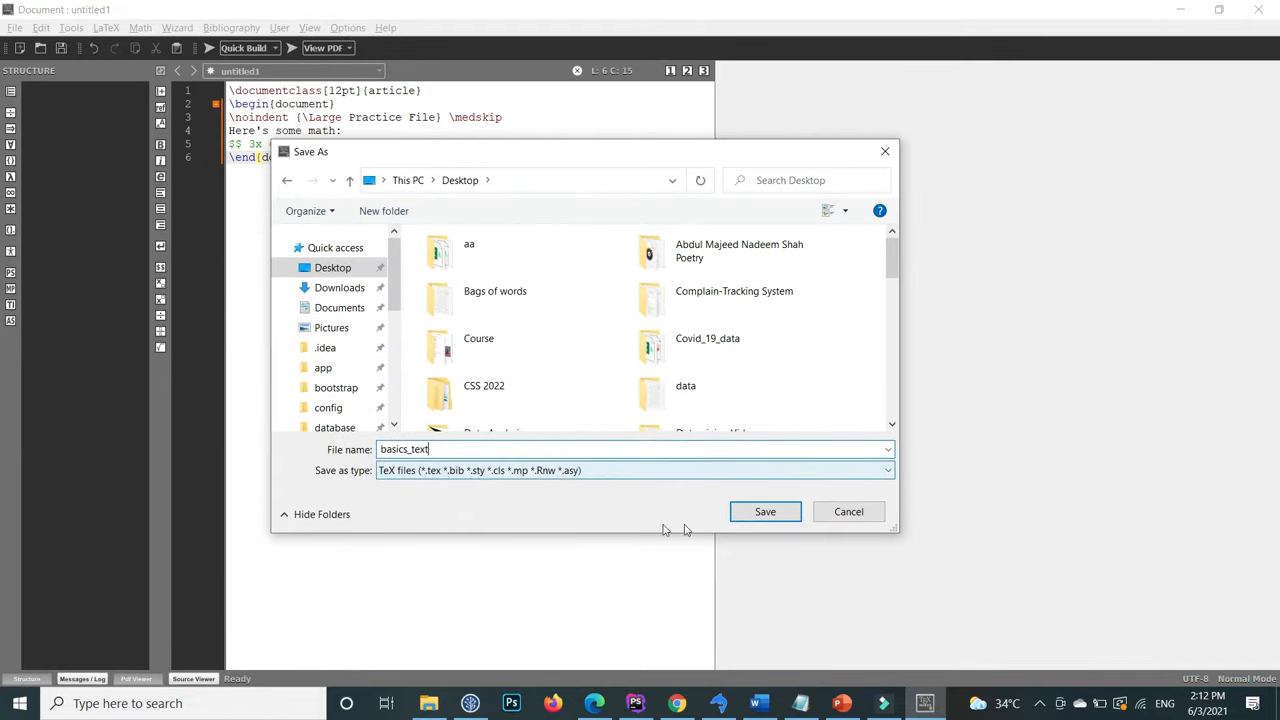
click(764, 512)
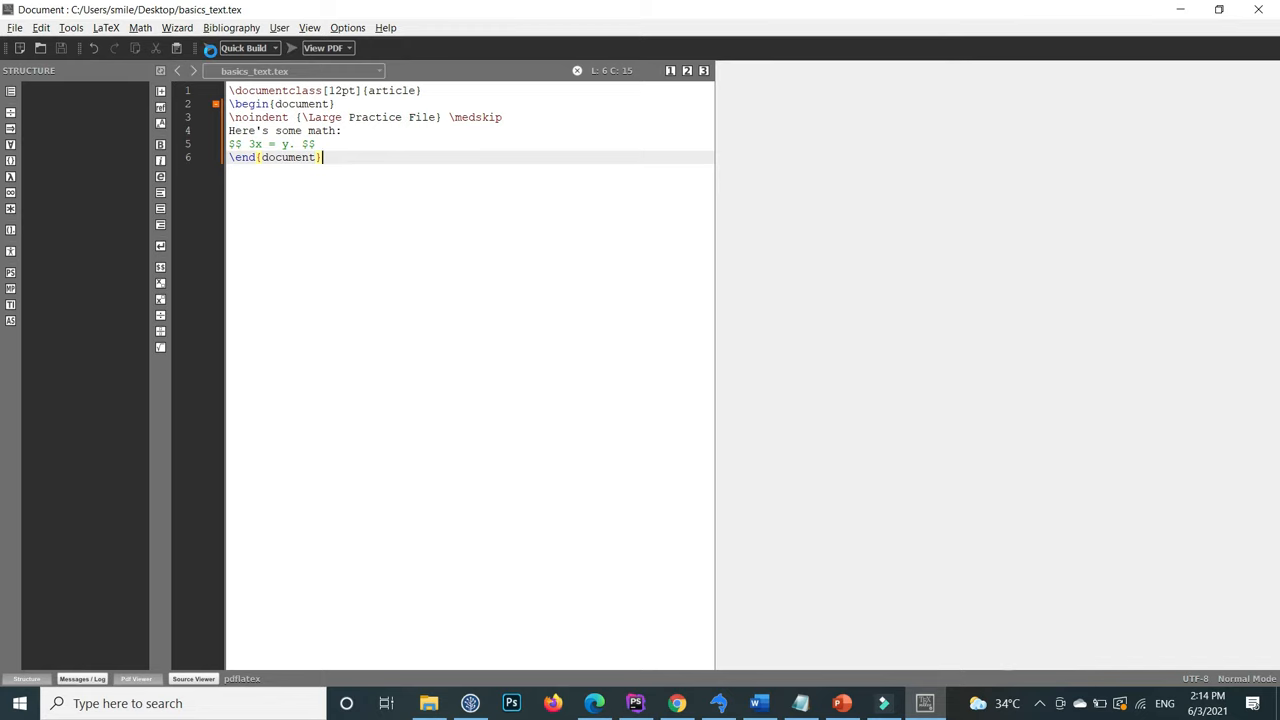
- Quick Build basics_text.tex so the PDF preview shows 'Practice File' and 3x = y
click(208, 48)
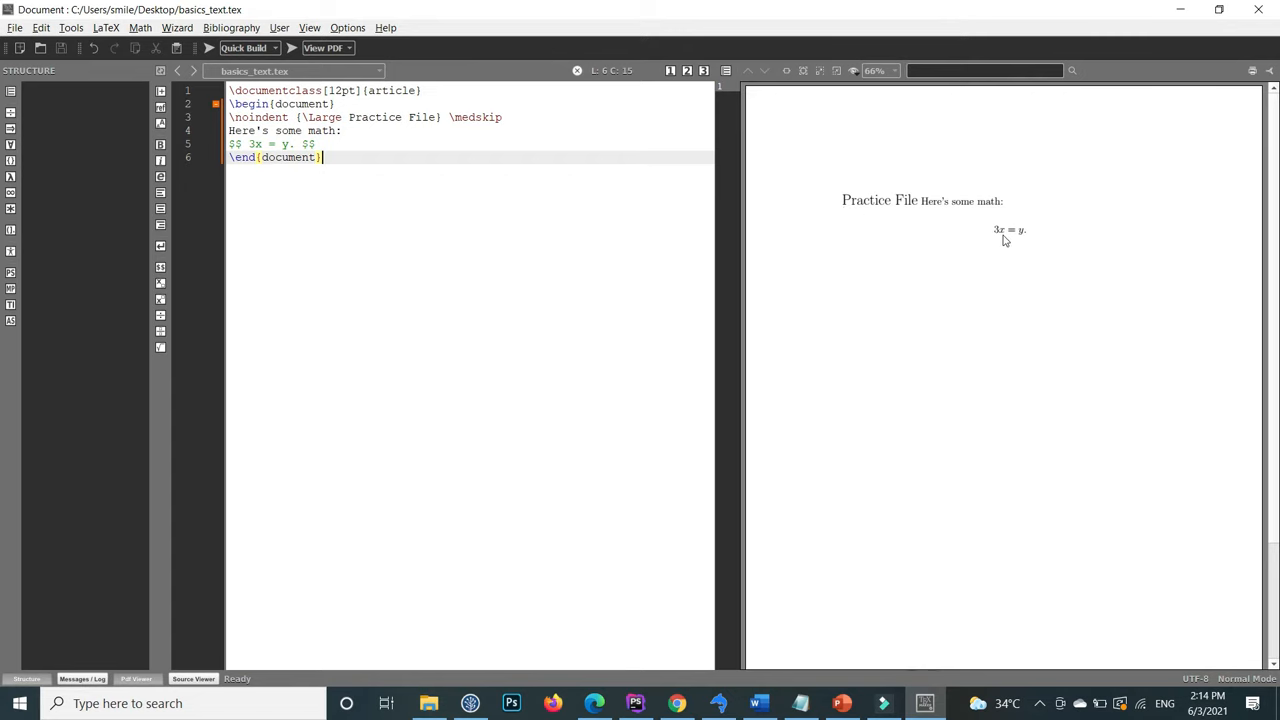
mouse_move(904, 236)
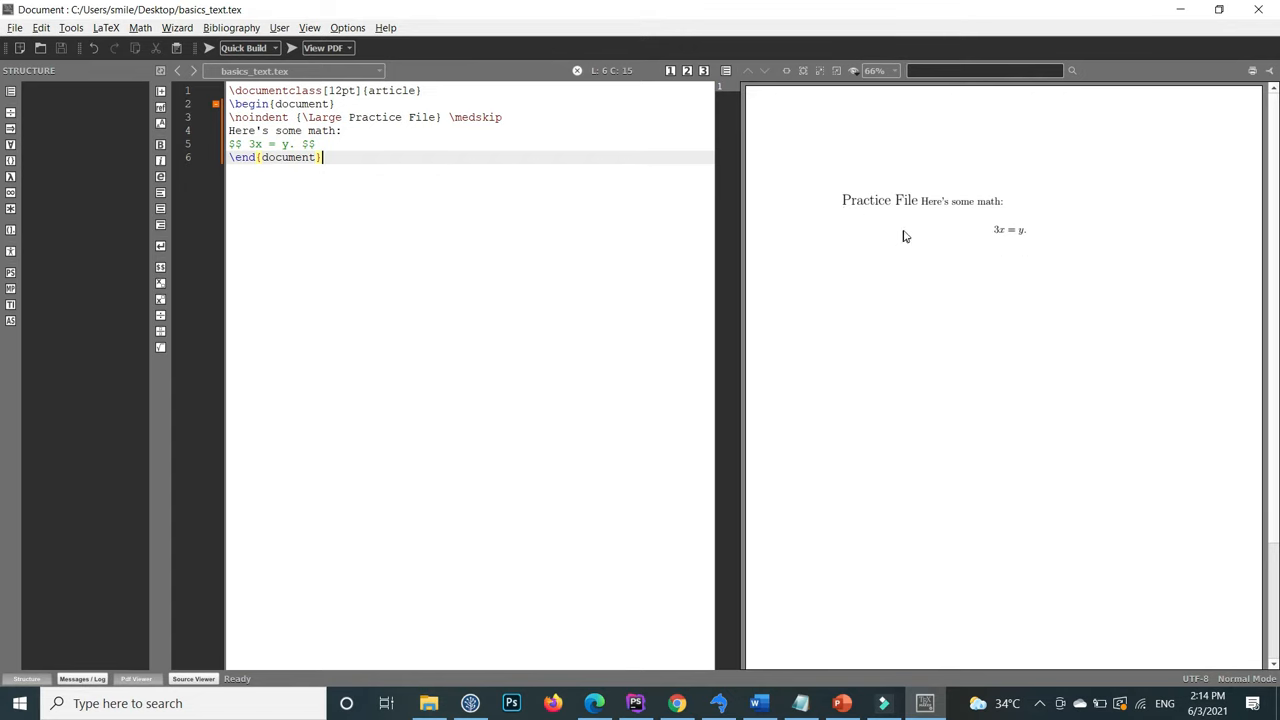
mouse_move(136, 62)
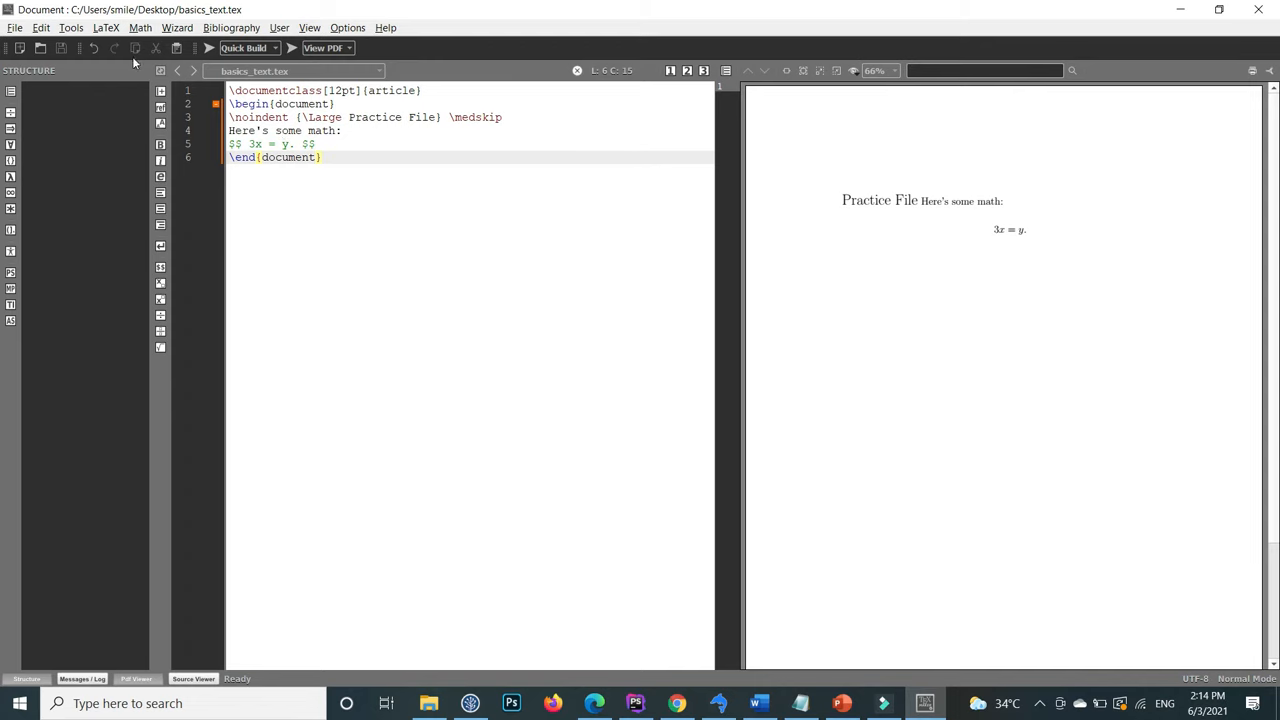
- Run PDFLaTeX from the Tools menu, then open the generated basics_text.synctex on the desktop
click(70, 28)
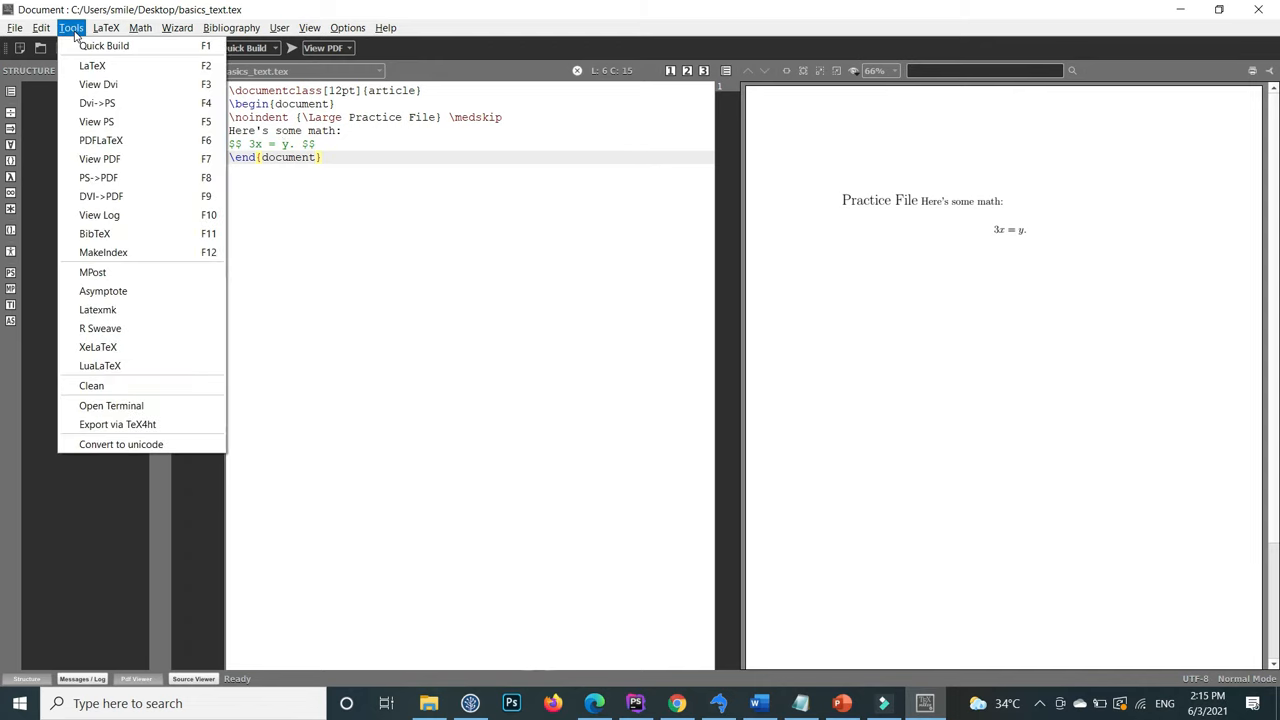
mouse_move(100, 140)
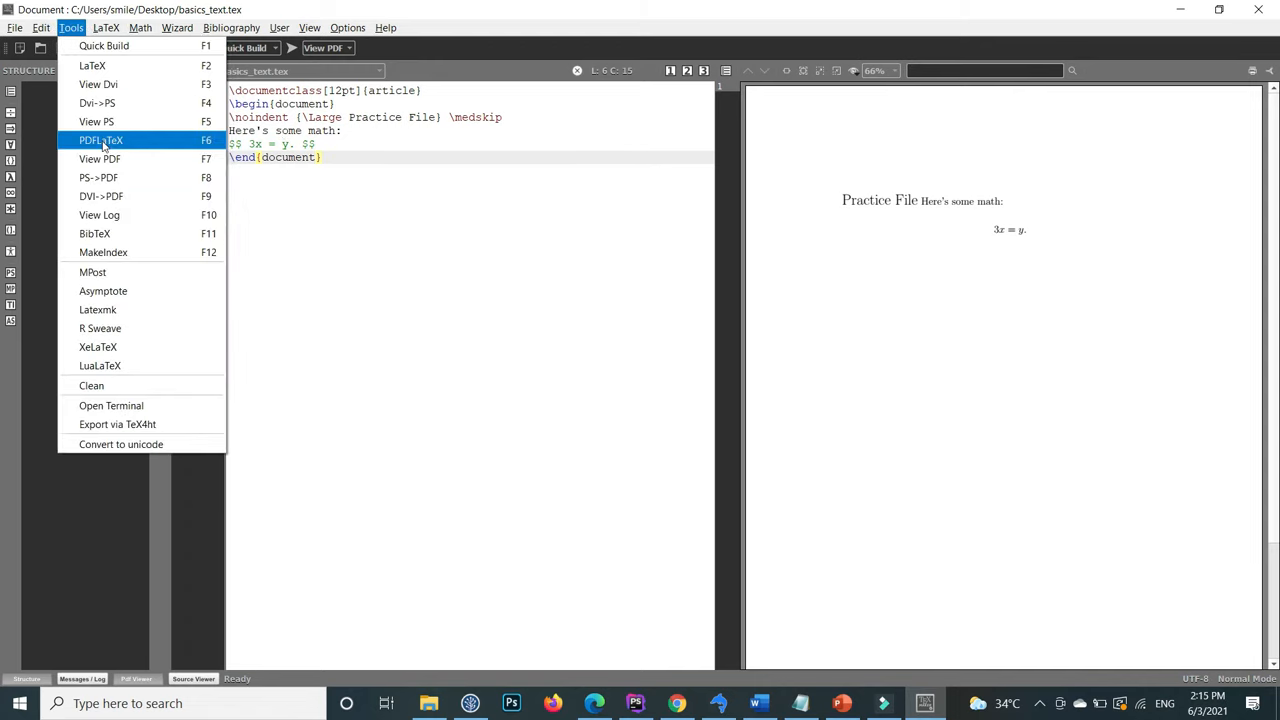
mouse_move(156, 140)
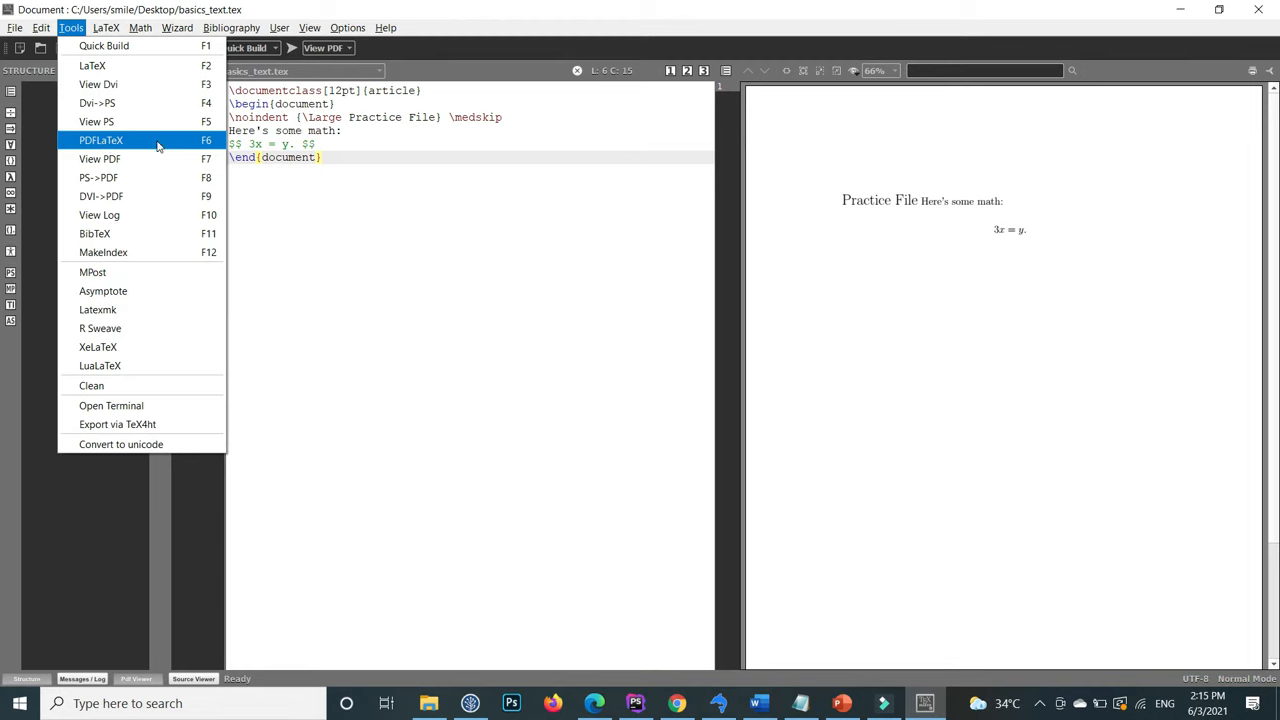
click(100, 140)
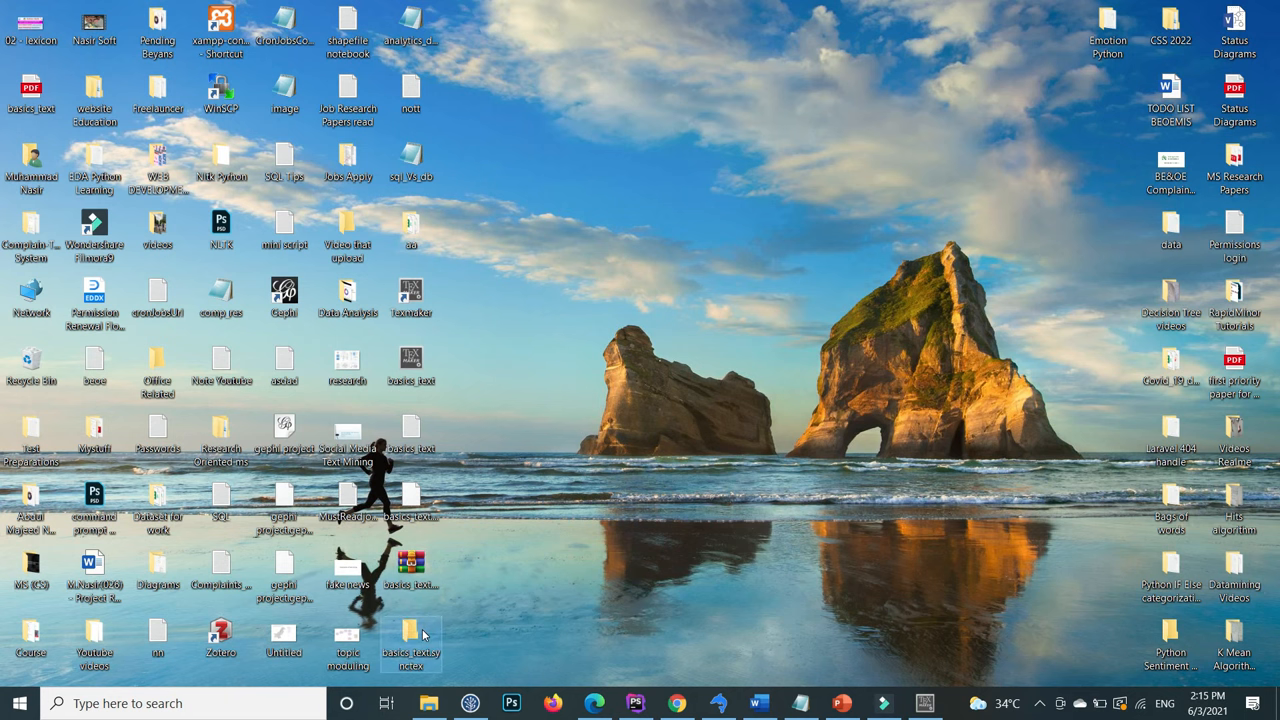
double_click(412, 644)
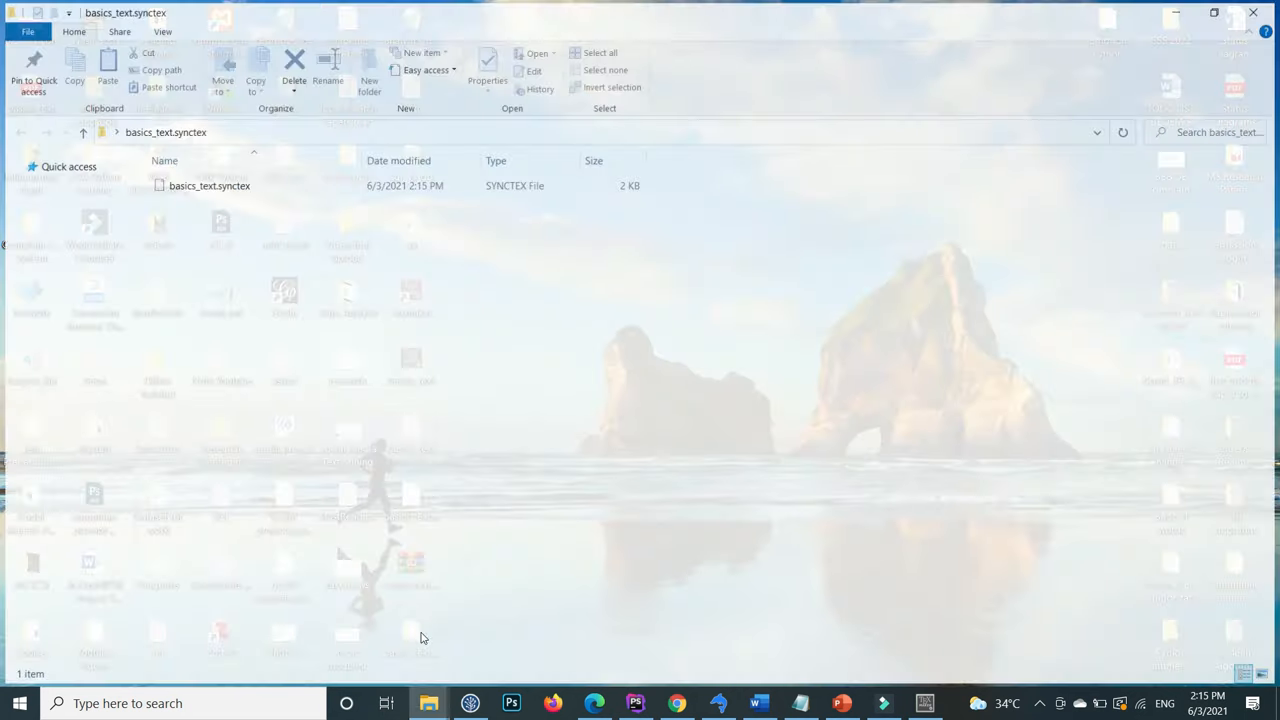